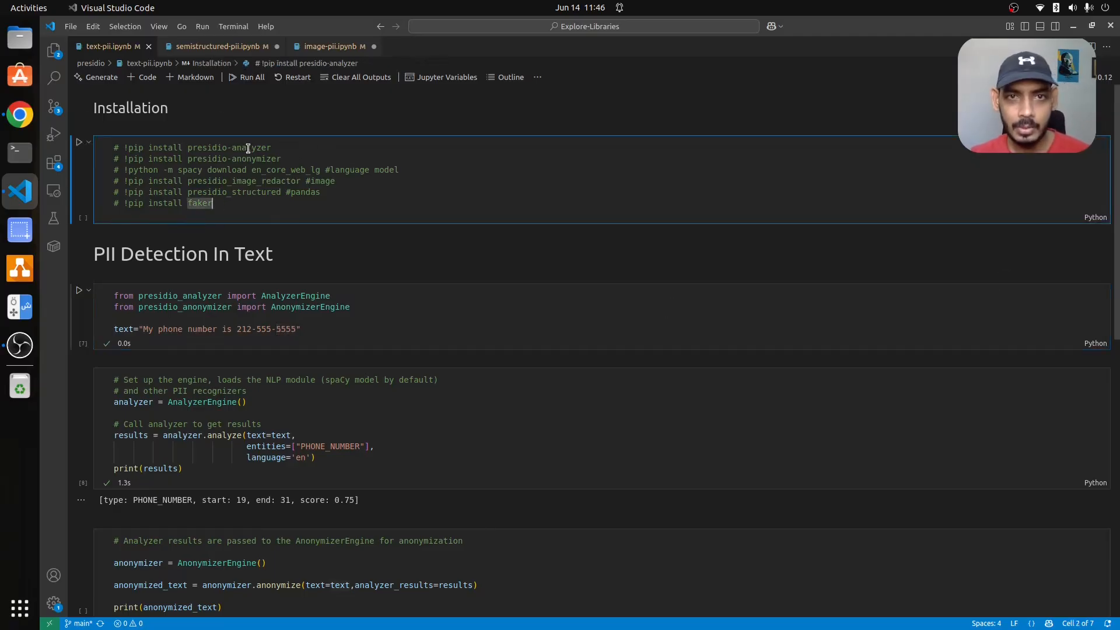
pyautogui.moveTo(304, 166)
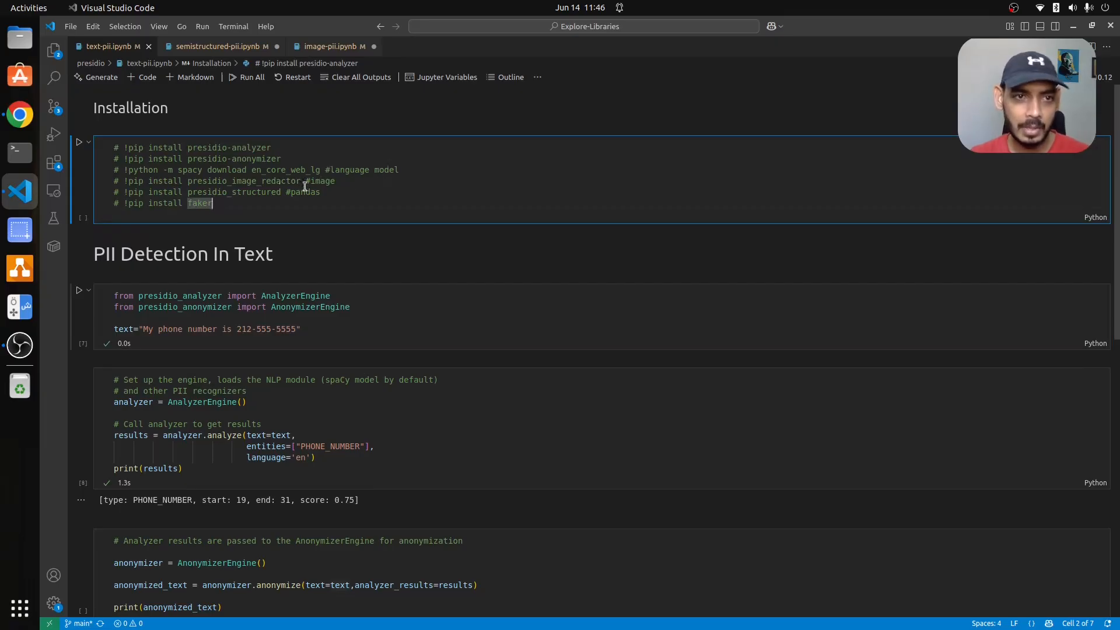
pyautogui.moveTo(247, 181)
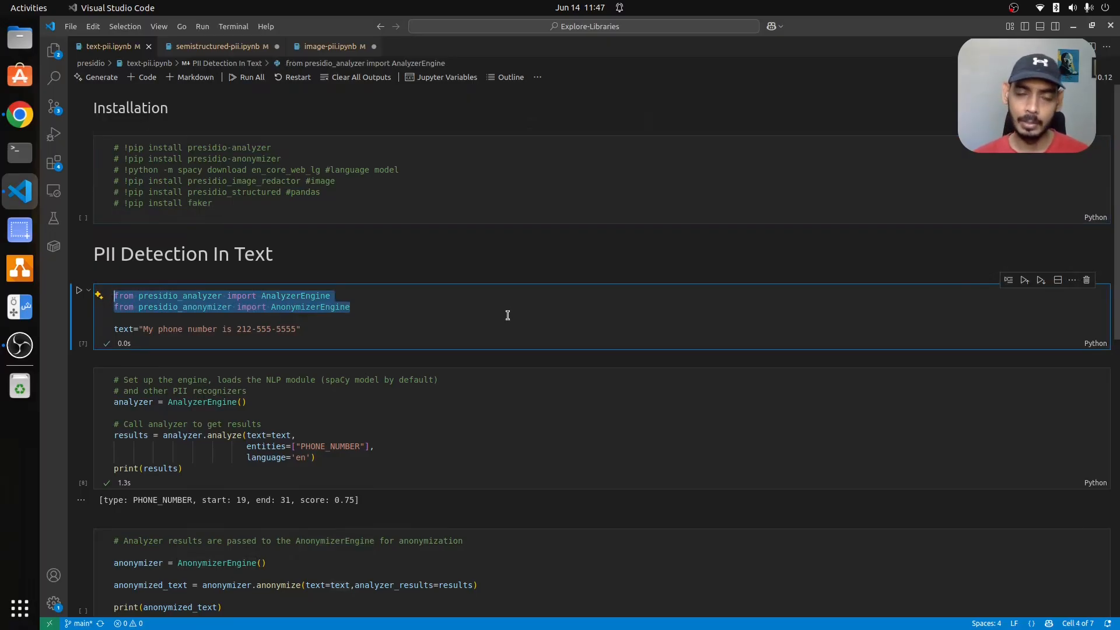
pyautogui.moveTo(171, 329)
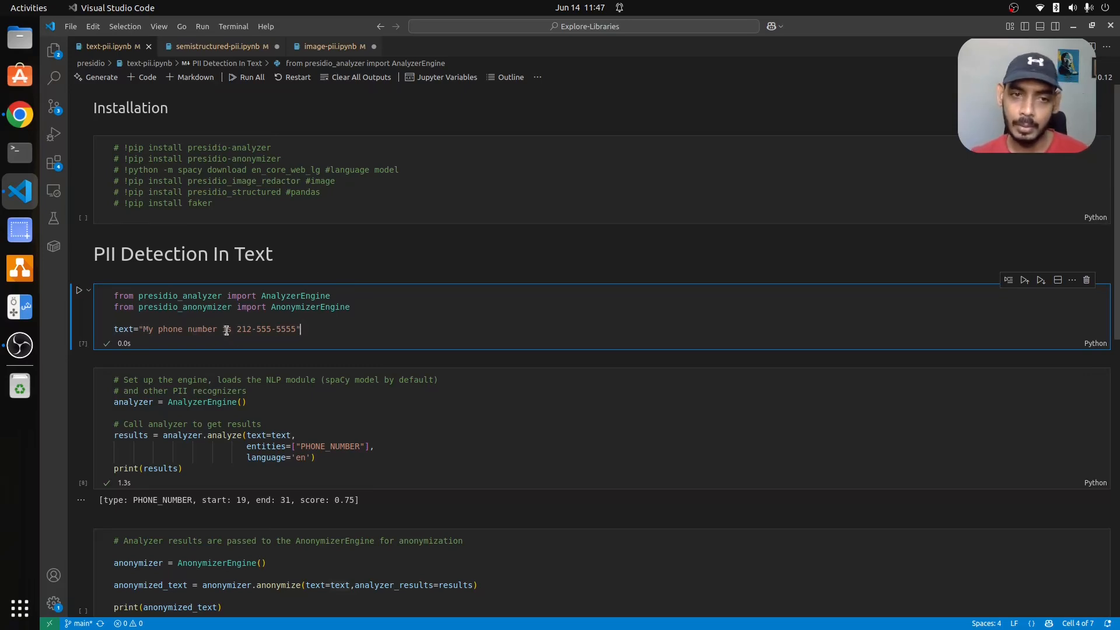
# - Highlight the phone number and rerun the analyzer, confirming positions 19–31 with score 0.75
pyautogui.moveTo(227, 329); pyautogui.dragTo(301, 329)
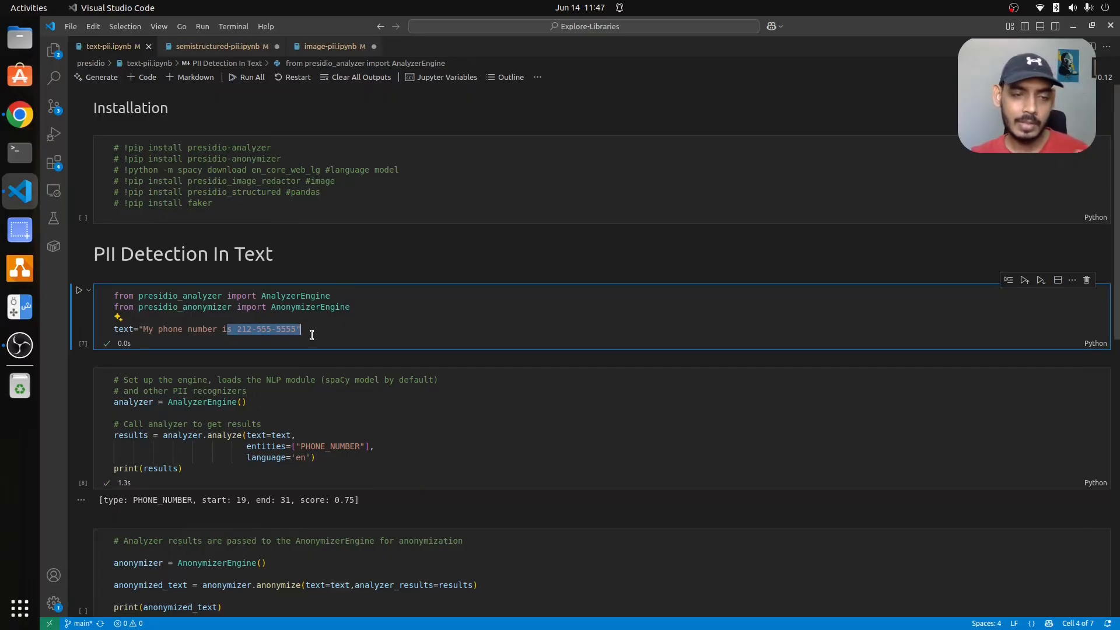
pyautogui.scroll(-3)
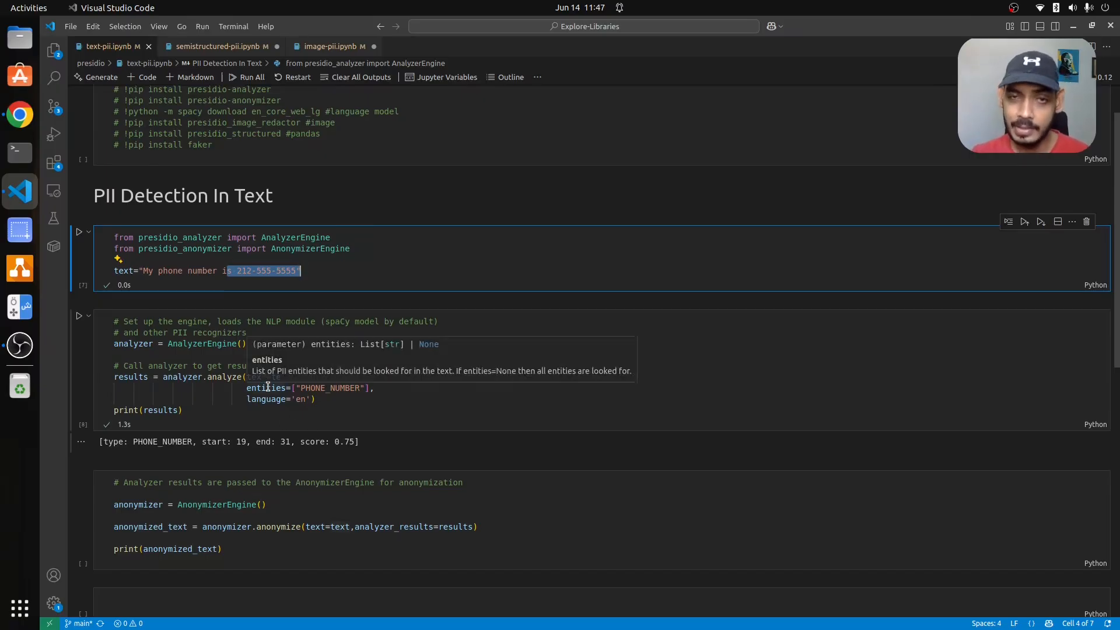
pyautogui.moveTo(467, 425)
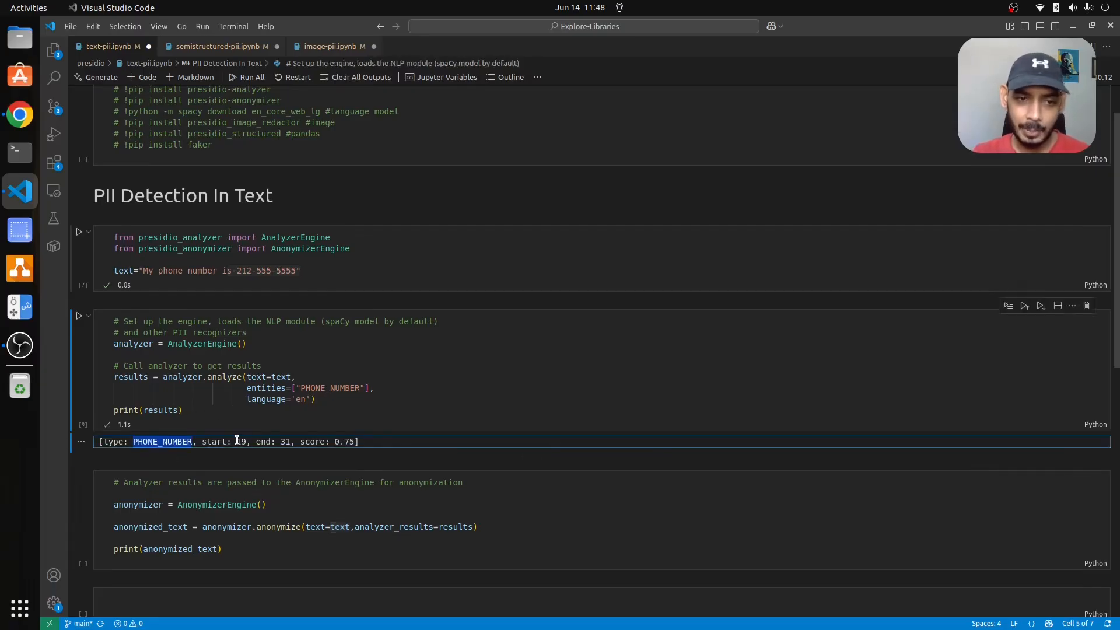
pyautogui.click(239, 271)
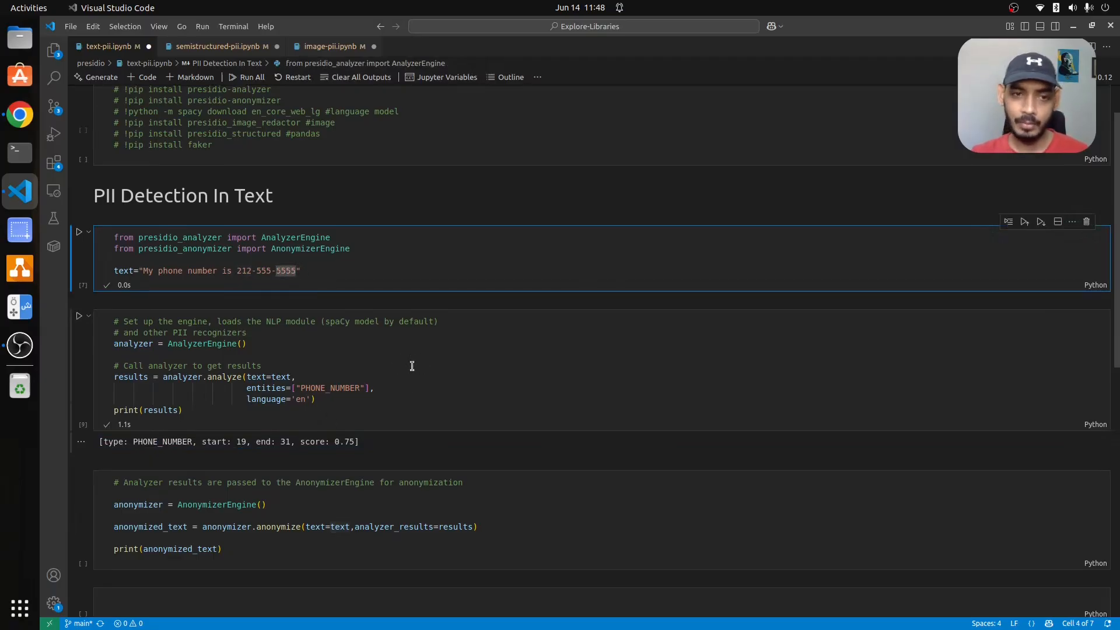
pyautogui.scroll(-3)
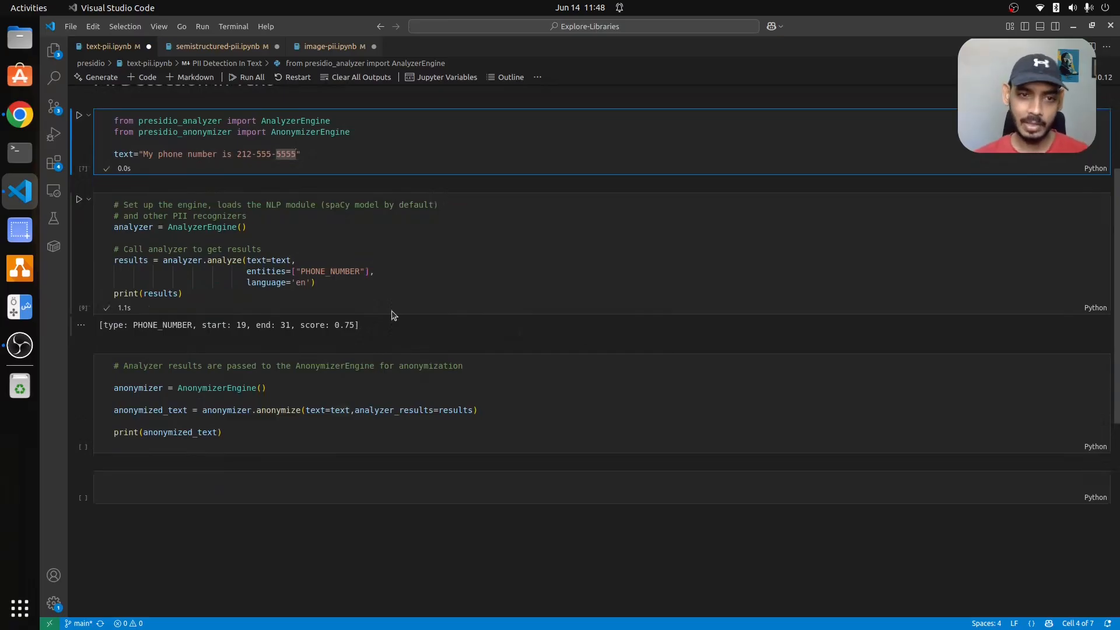
# - Run the AnonymizerEngine cell, producing 'My phone number is <PHONE_NUMBER>' via a replace operation
pyautogui.click(220, 388)
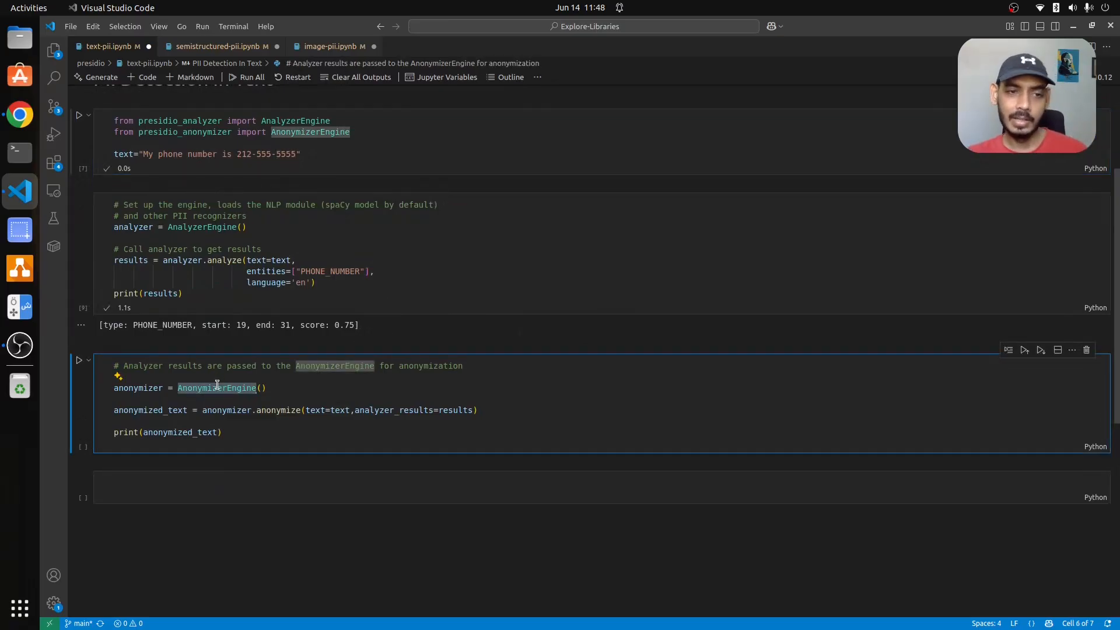
pyautogui.moveTo(218, 388)
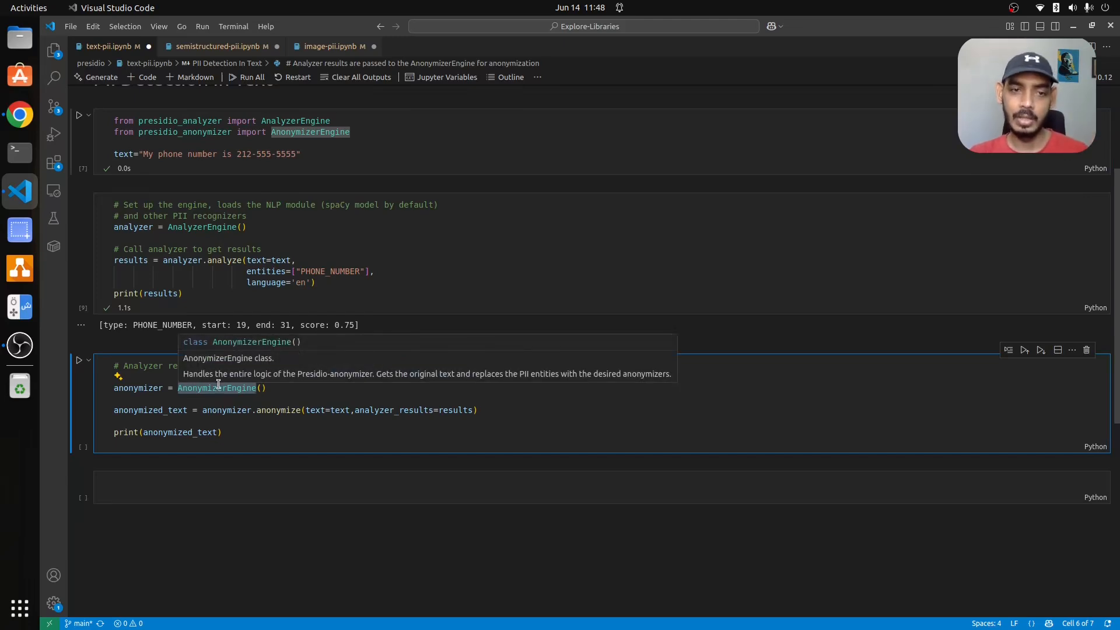
pyautogui.moveTo(336, 410)
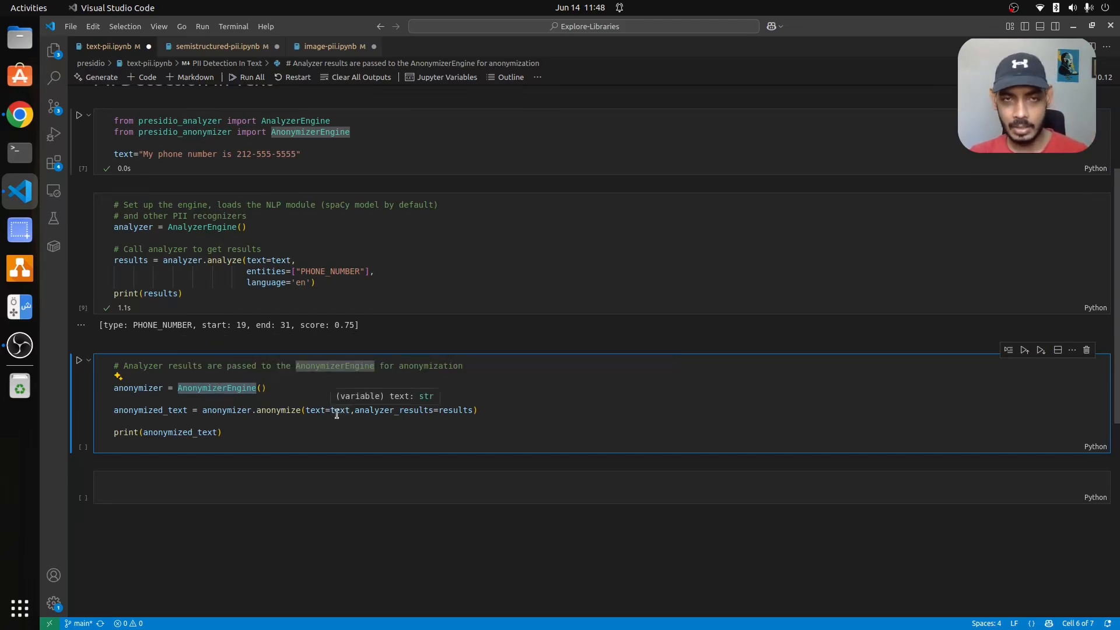
pyautogui.moveTo(445, 410)
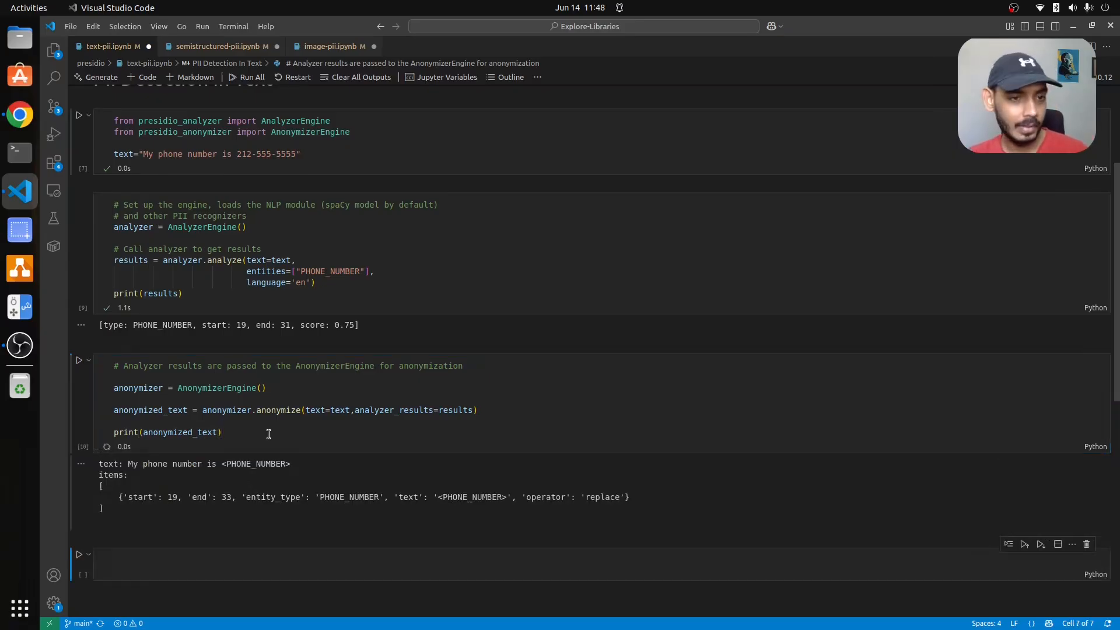
pyautogui.scroll(-3)
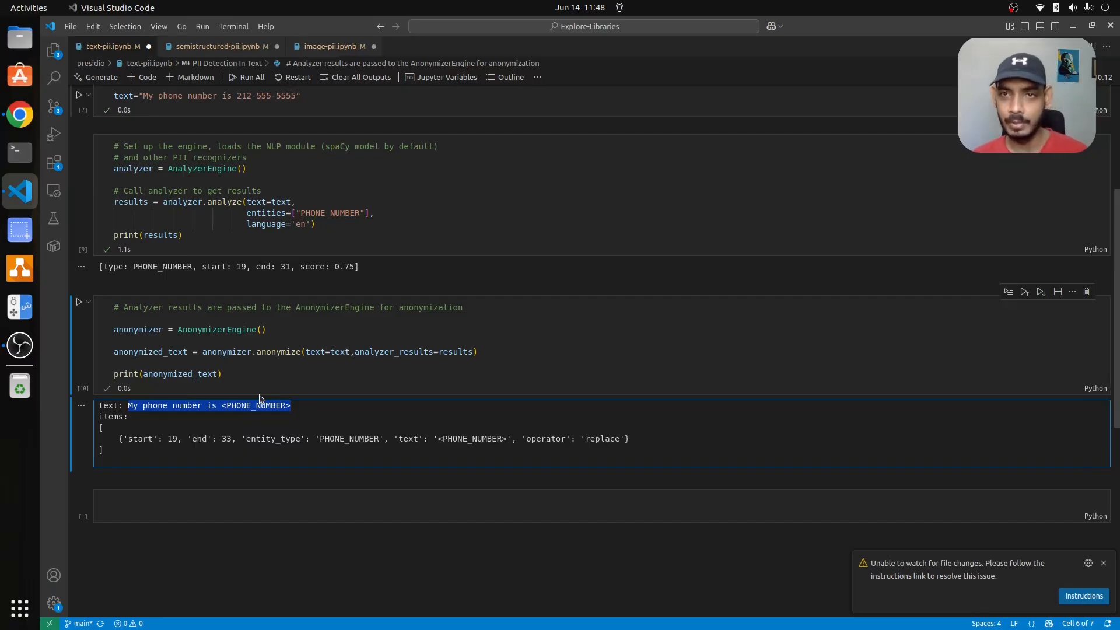
pyautogui.moveTo(346, 307)
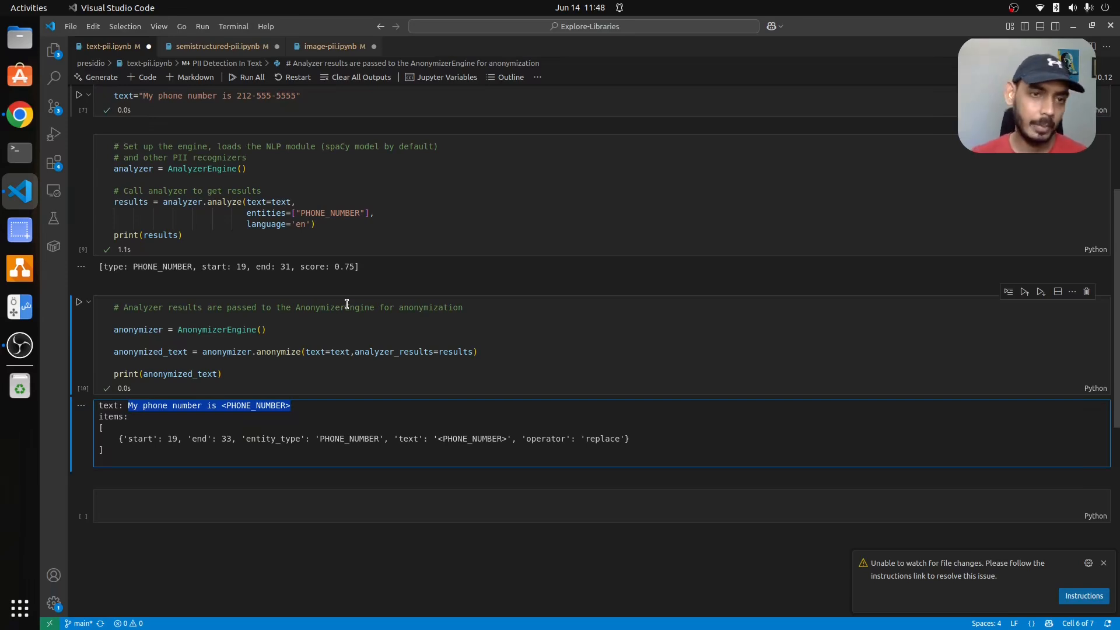
# - Switch to semistructured-pii.ipynb, review the entities and OperatorConfig imports, and focus the engine cell
pyautogui.click(211, 46)
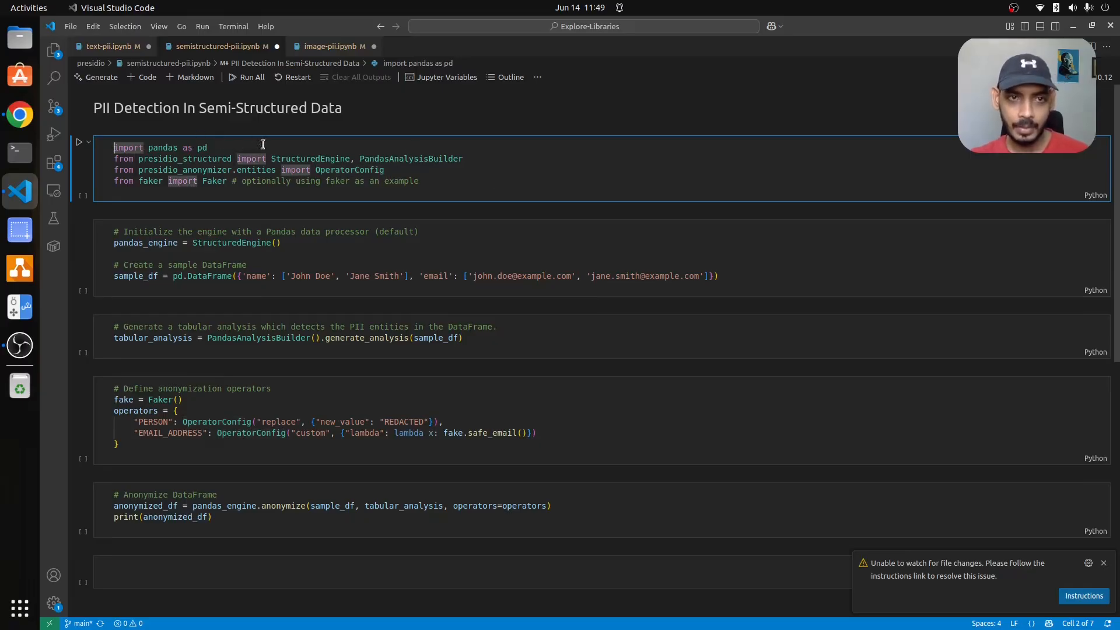
pyautogui.moveTo(218, 159)
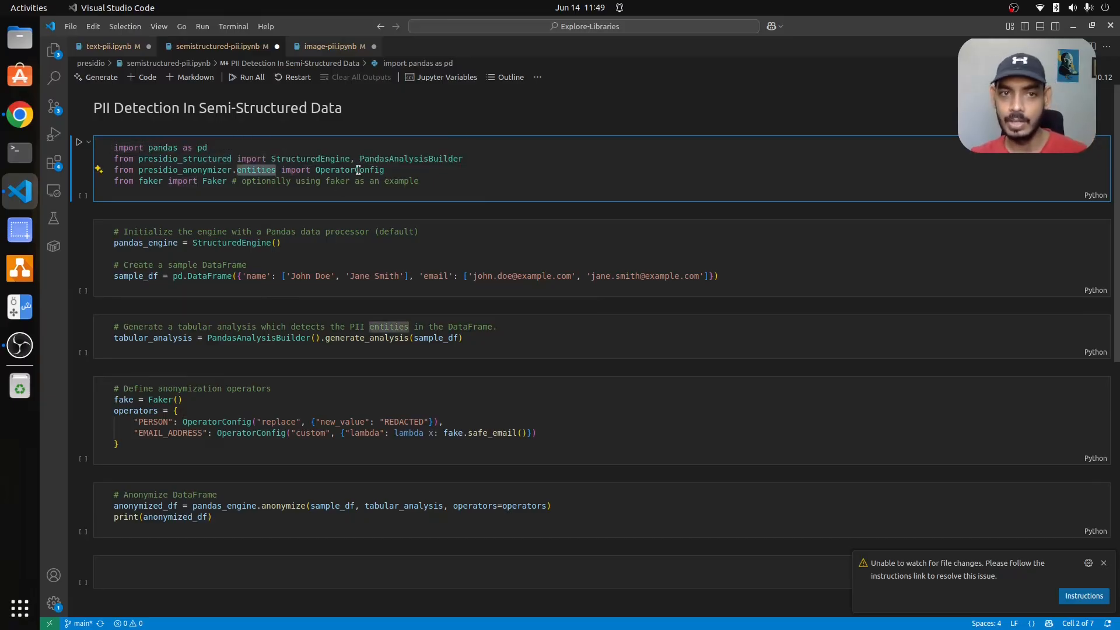
pyautogui.doubleClick(349, 170)
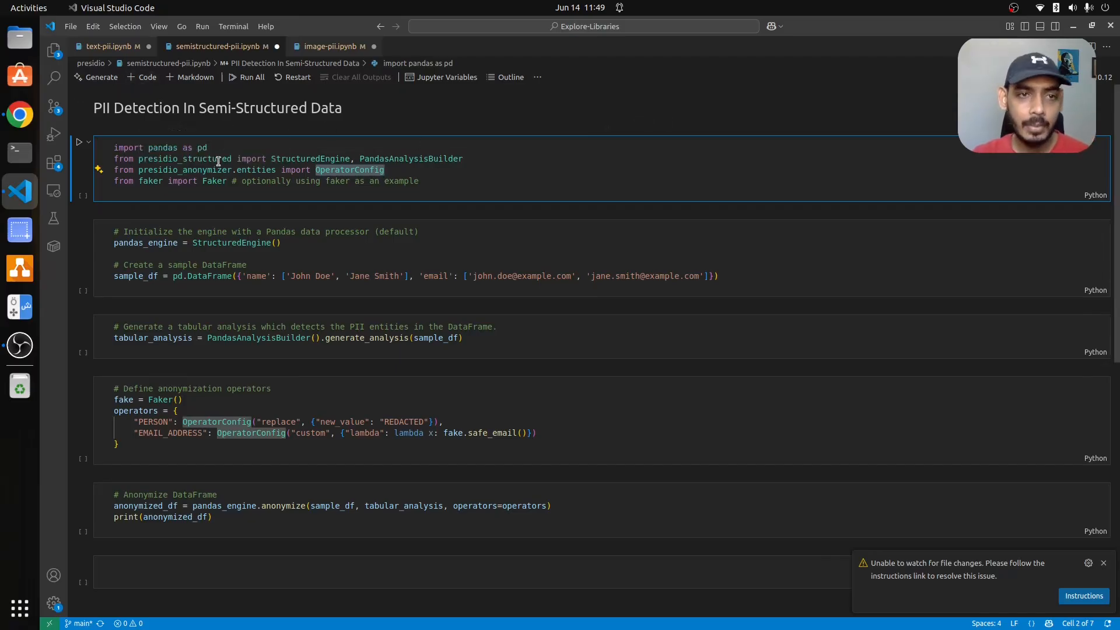
pyautogui.doubleClick(308, 159)
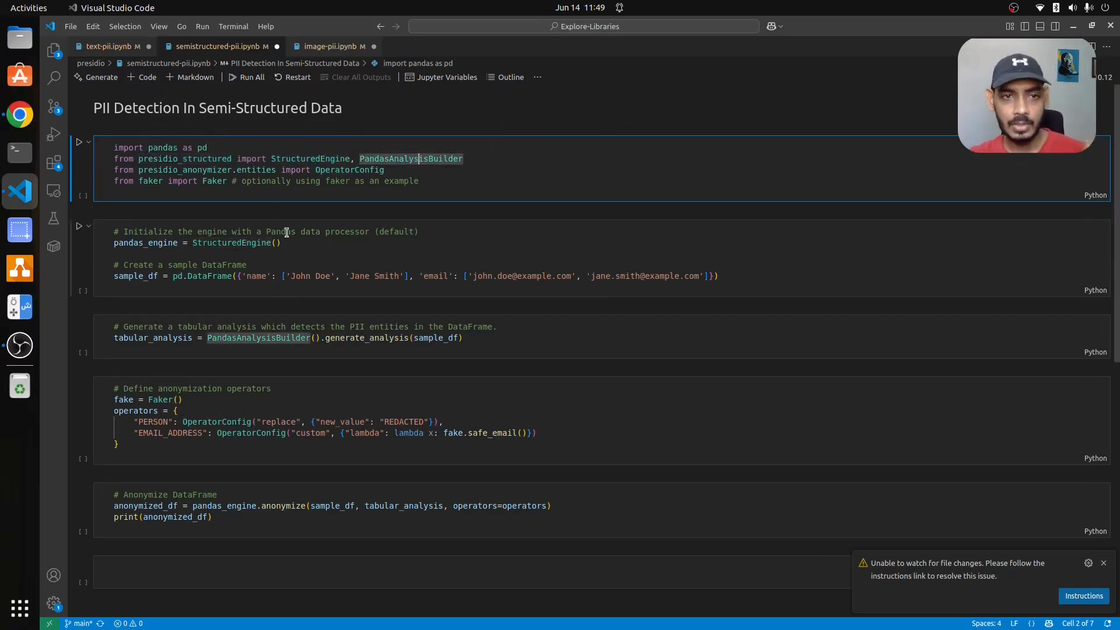
pyautogui.click(288, 243)
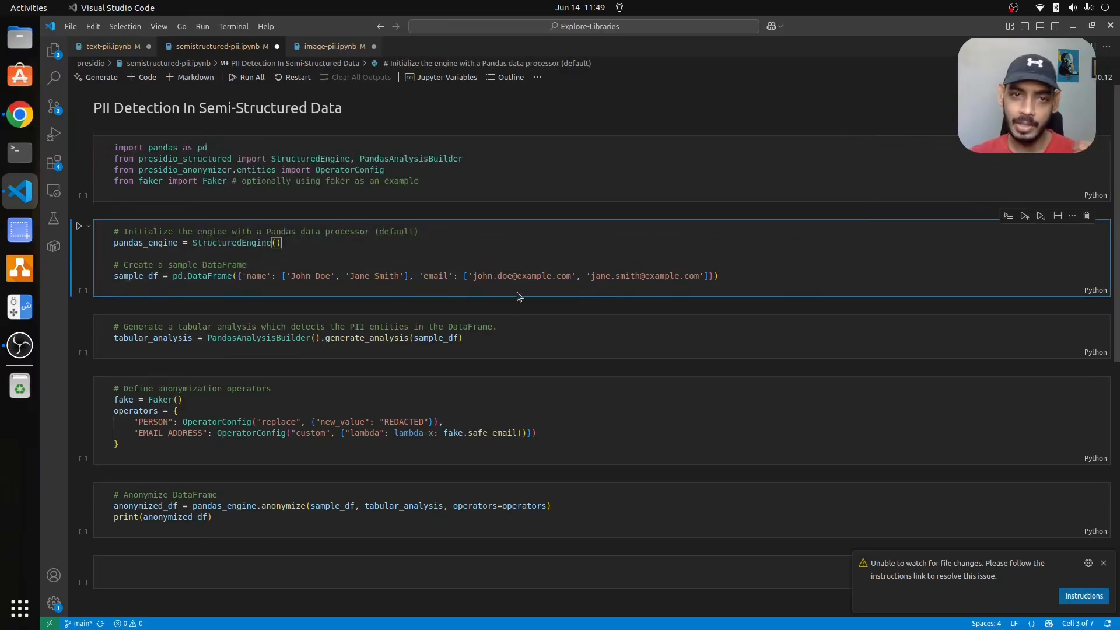
pyautogui.moveTo(450, 276)
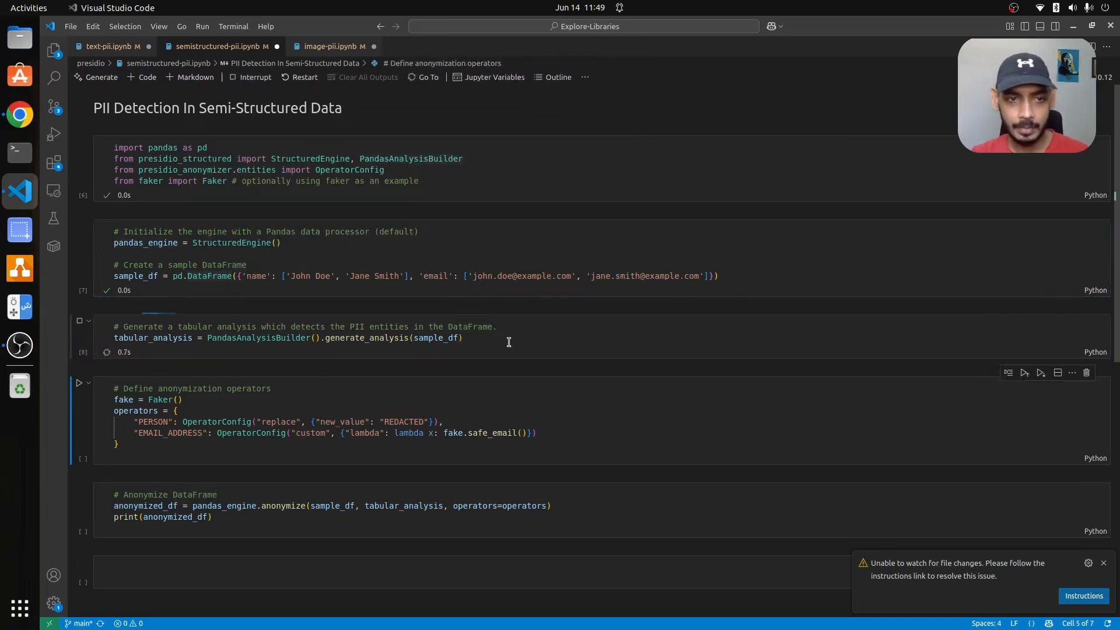
# - Add a tabular_analysis line mapping name to PERSON and email to URL, then run operators
pyautogui.write('tabular_analysis')
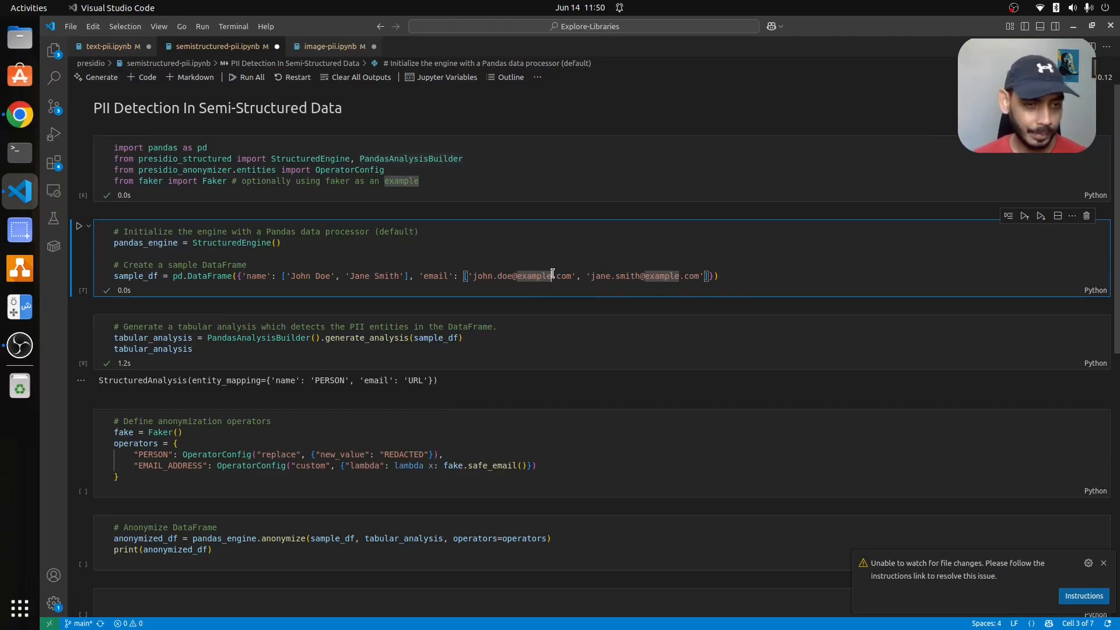
pyautogui.scroll(-3)
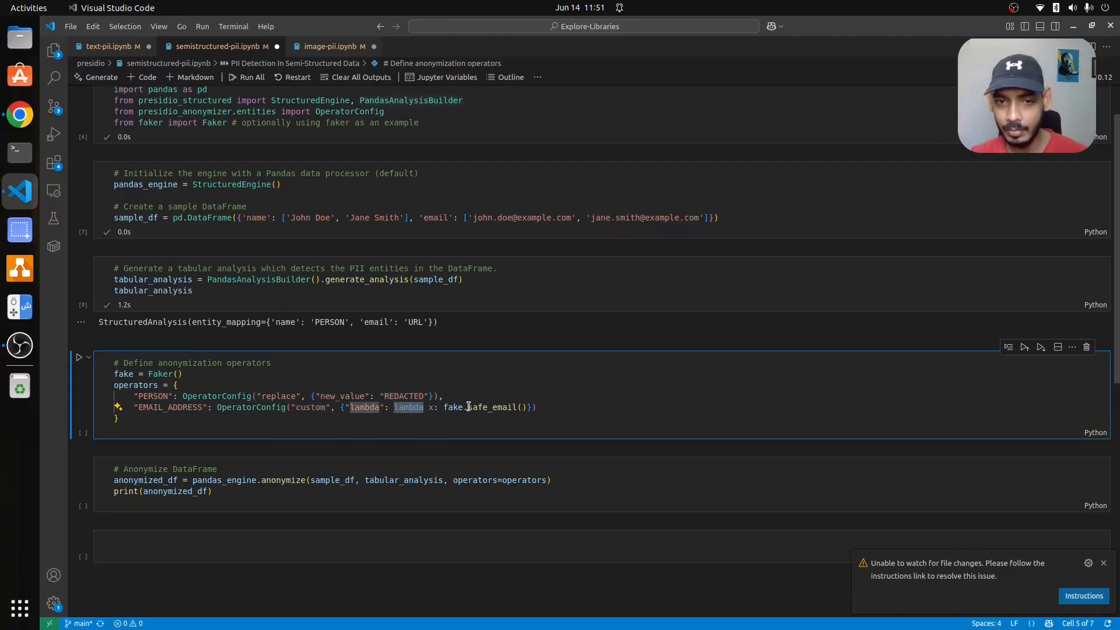
pyautogui.moveTo(470, 407)
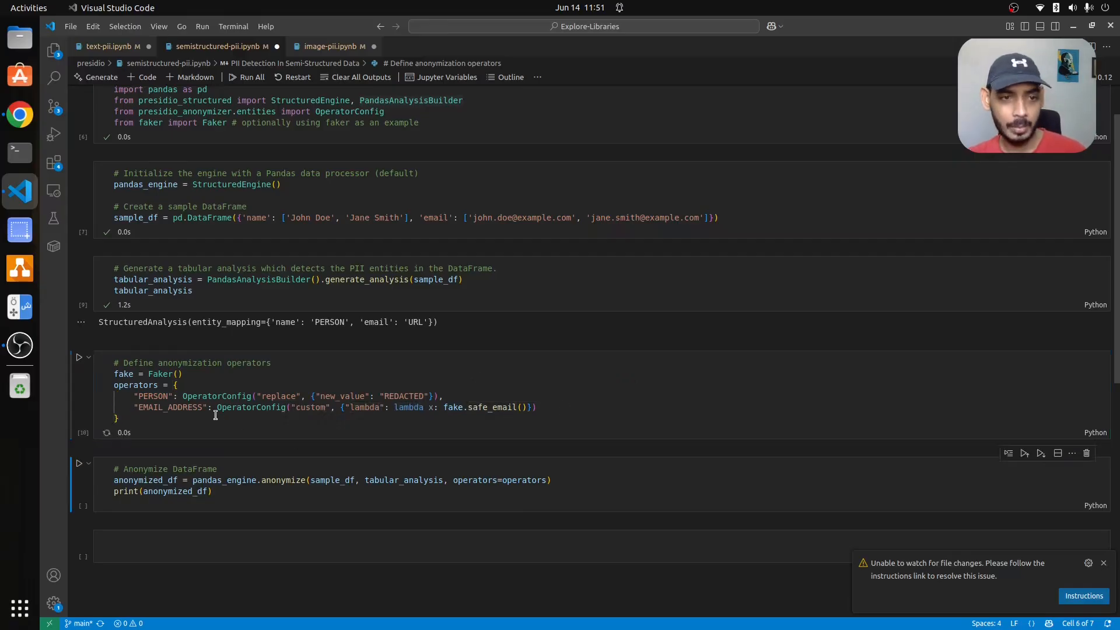
# - Add an operators cell showing PERSON replaced with REDACTED and the EMAIL_ADDRESS custom lambda
pyautogui.click(591, 442)
pyautogui.write('operators')
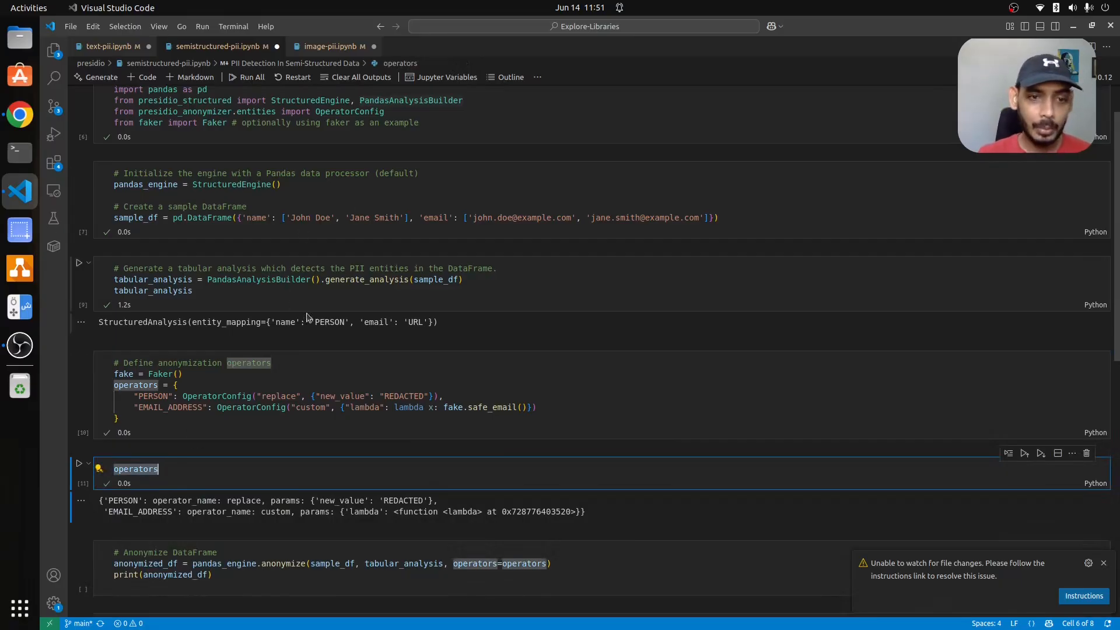
pyautogui.moveTo(318, 306)
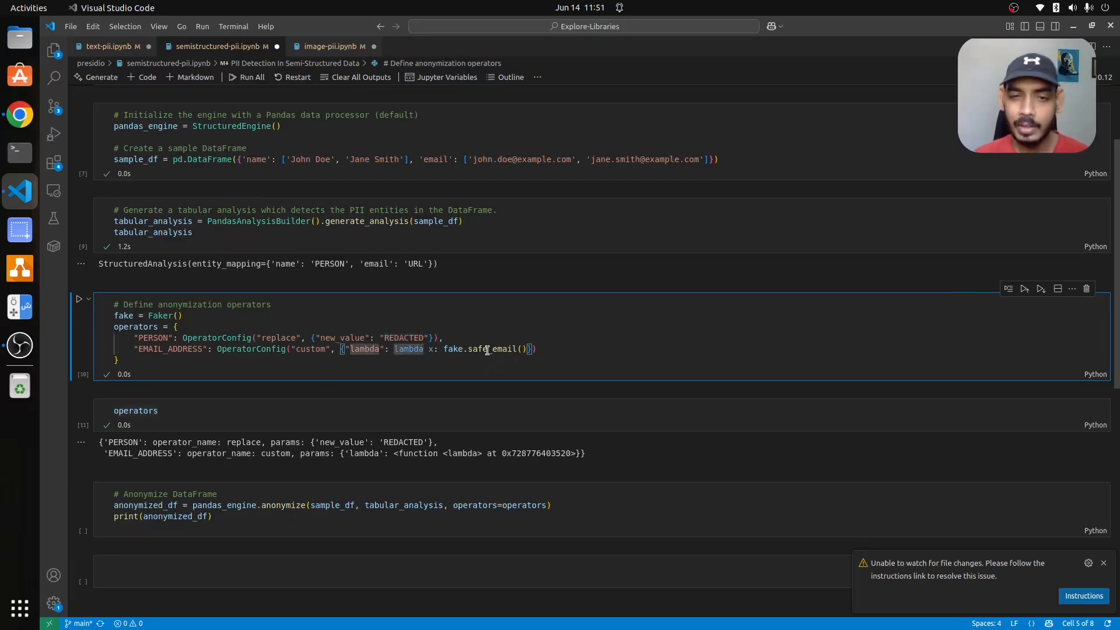
pyautogui.moveTo(444, 349); pyautogui.dragTo(526, 349)
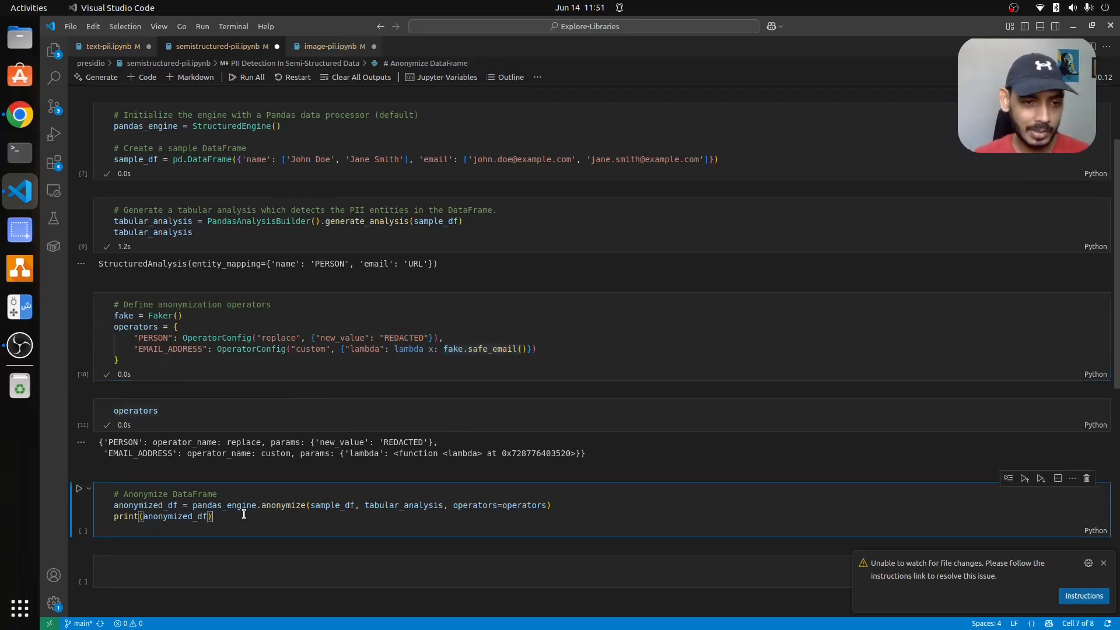
pyautogui.scroll(-3)
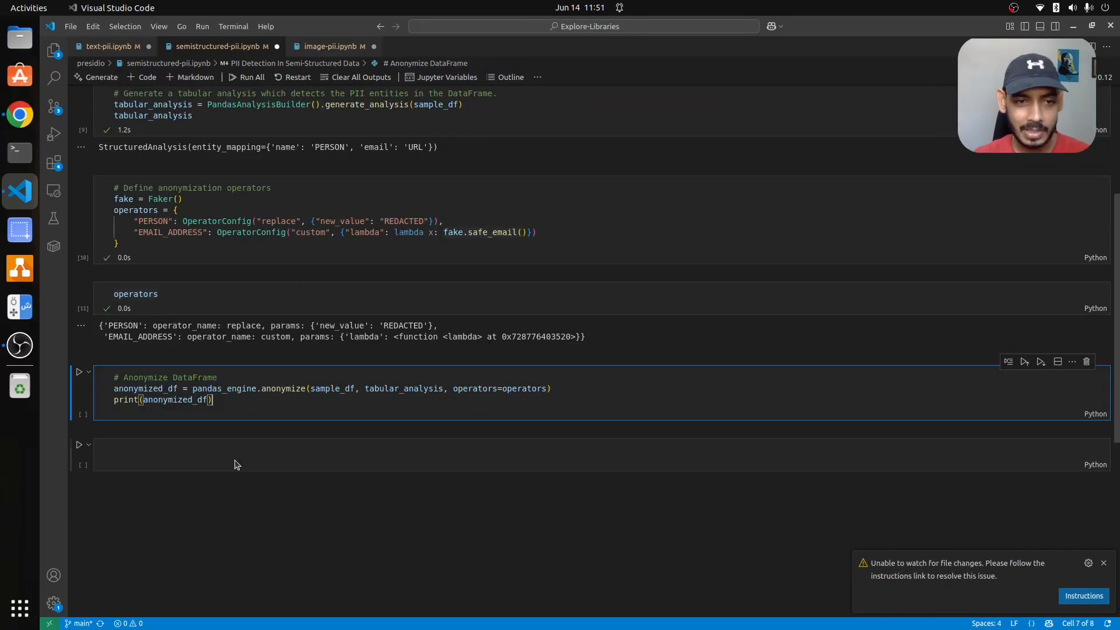
# - Run pandas_engine.anonymize, highlight a REDACTED name in anonymized_df, and type fake.safe_email()
pyautogui.click(79, 372)
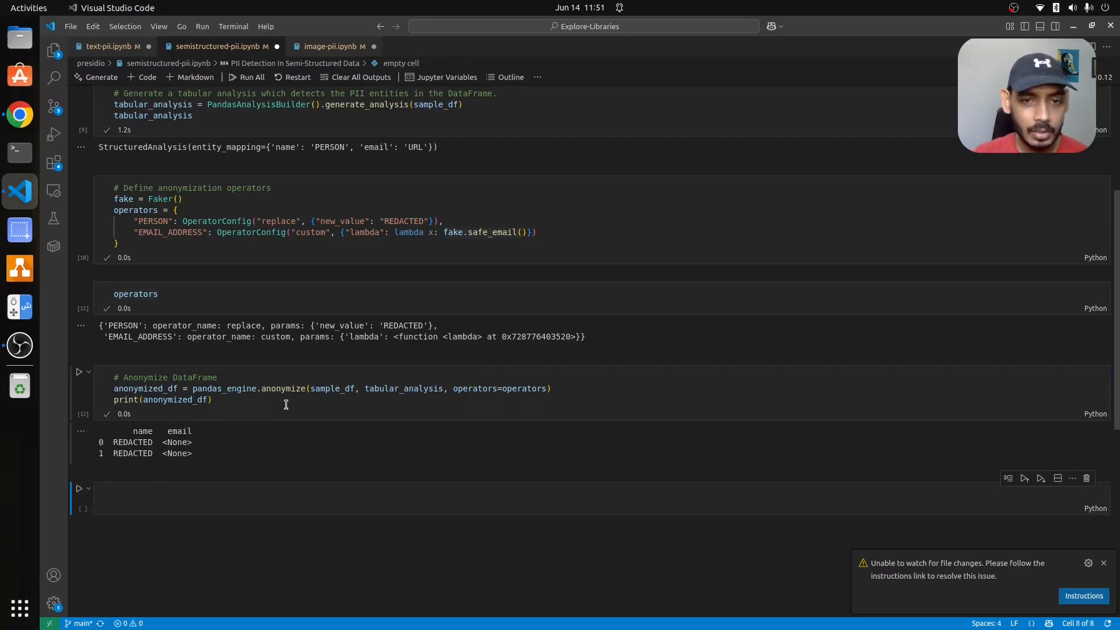
pyautogui.click(132, 442)
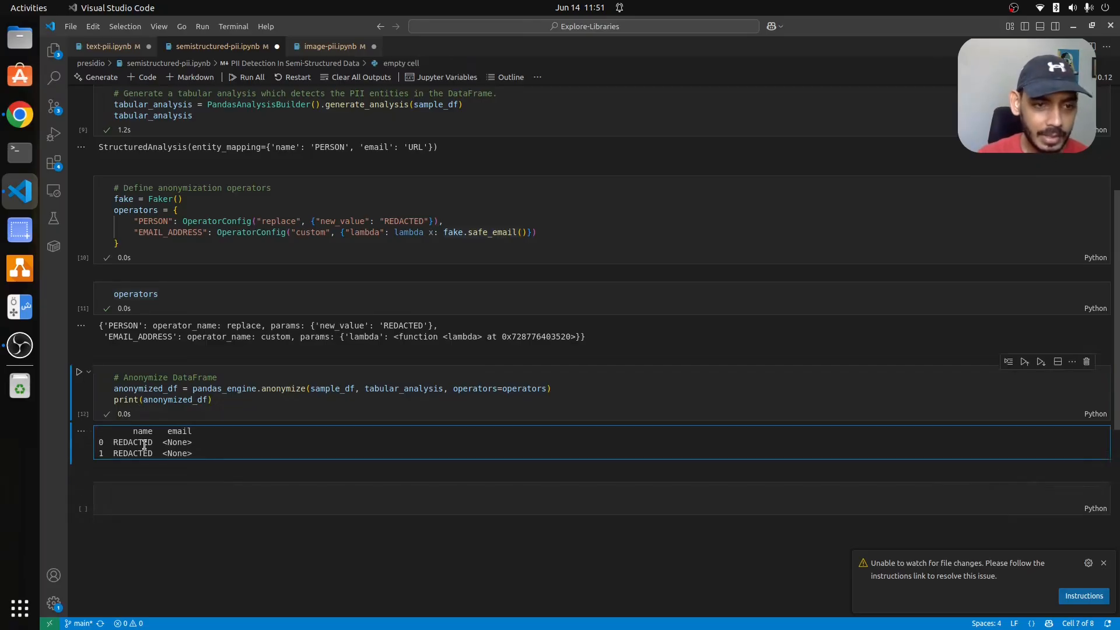
pyautogui.doubleClick(133, 453)
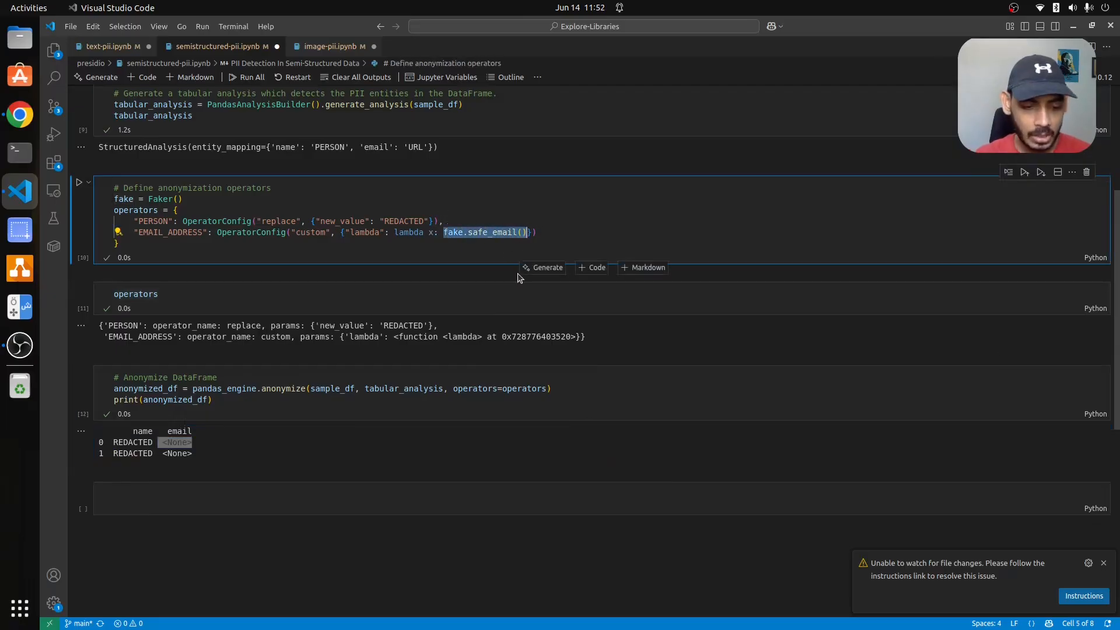
pyautogui.write('fake.safe_email()')
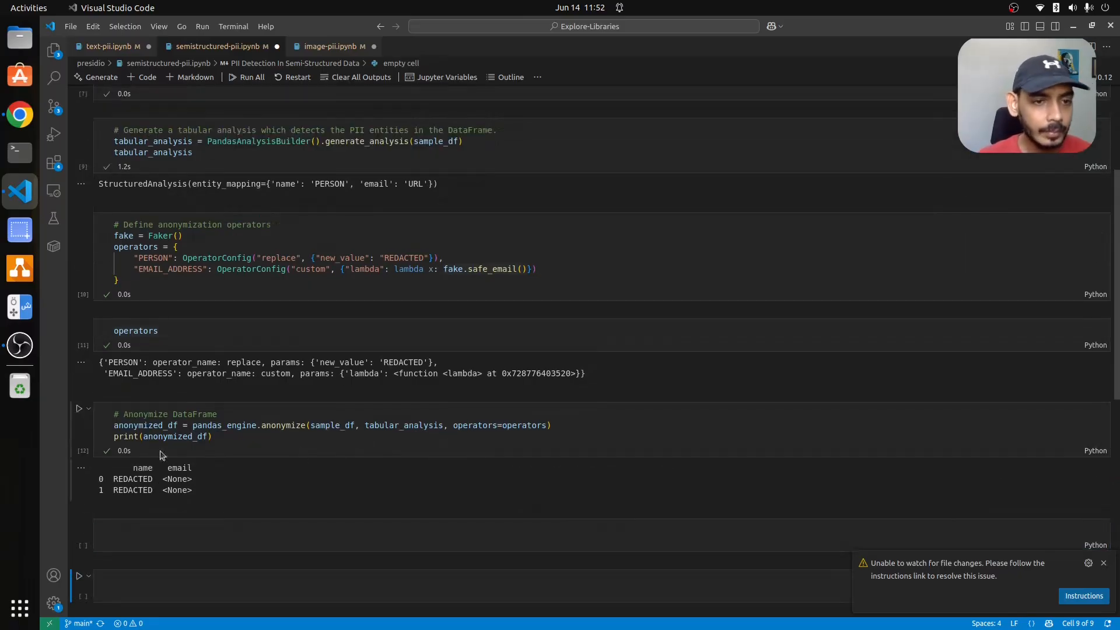
pyautogui.moveTo(205, 405)
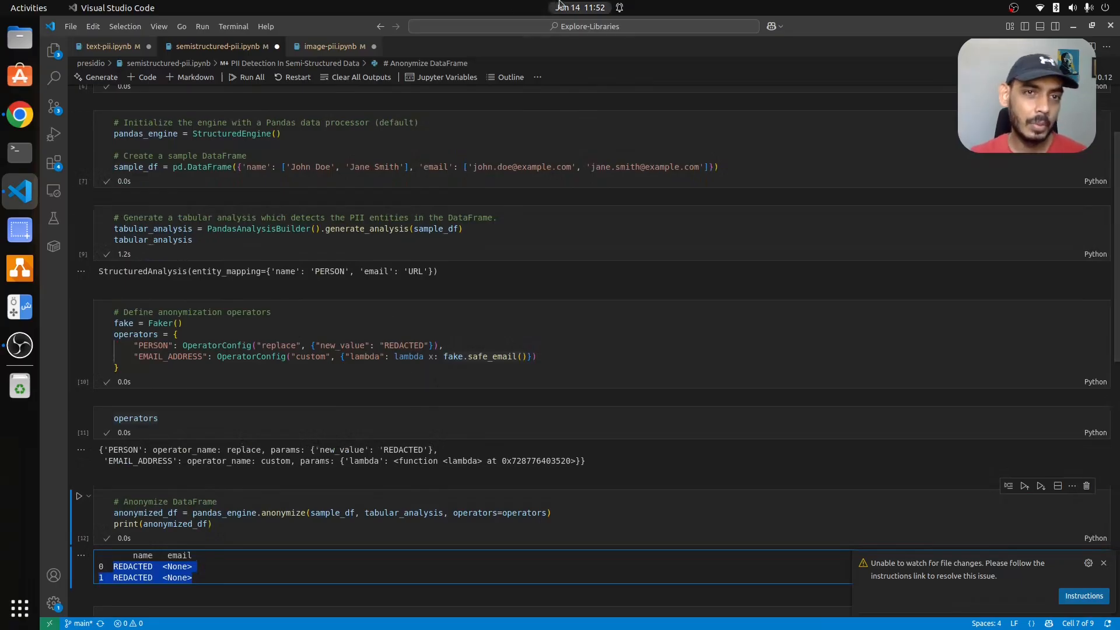
# - Switch to image-pii.ipynb and run the Image.open cell to show the driver license
pyautogui.click(327, 46)
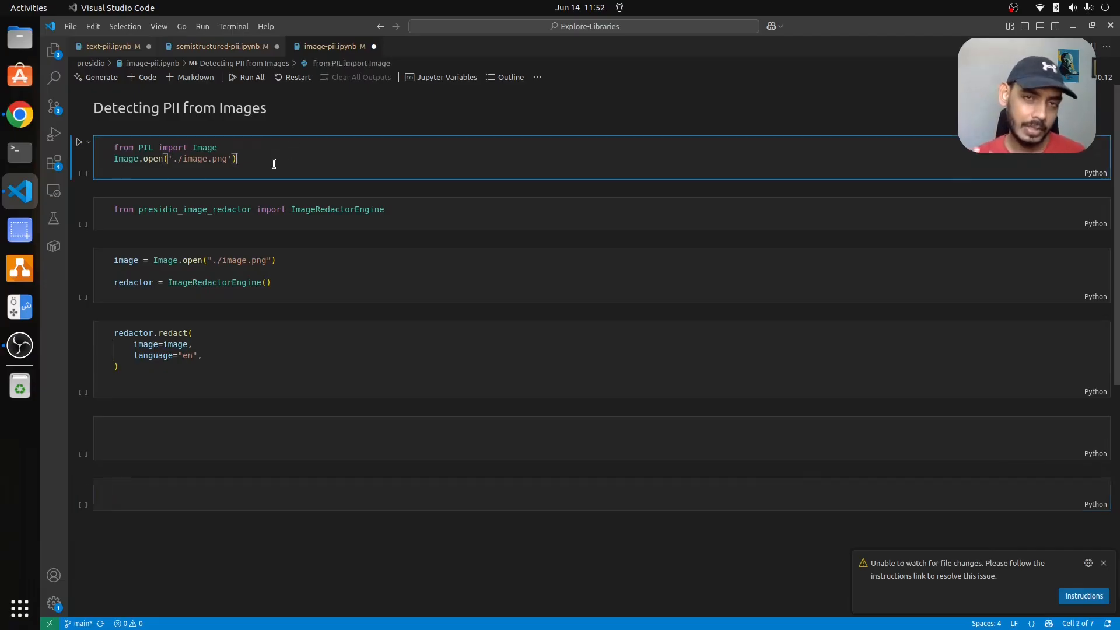
pyautogui.click(80, 142)
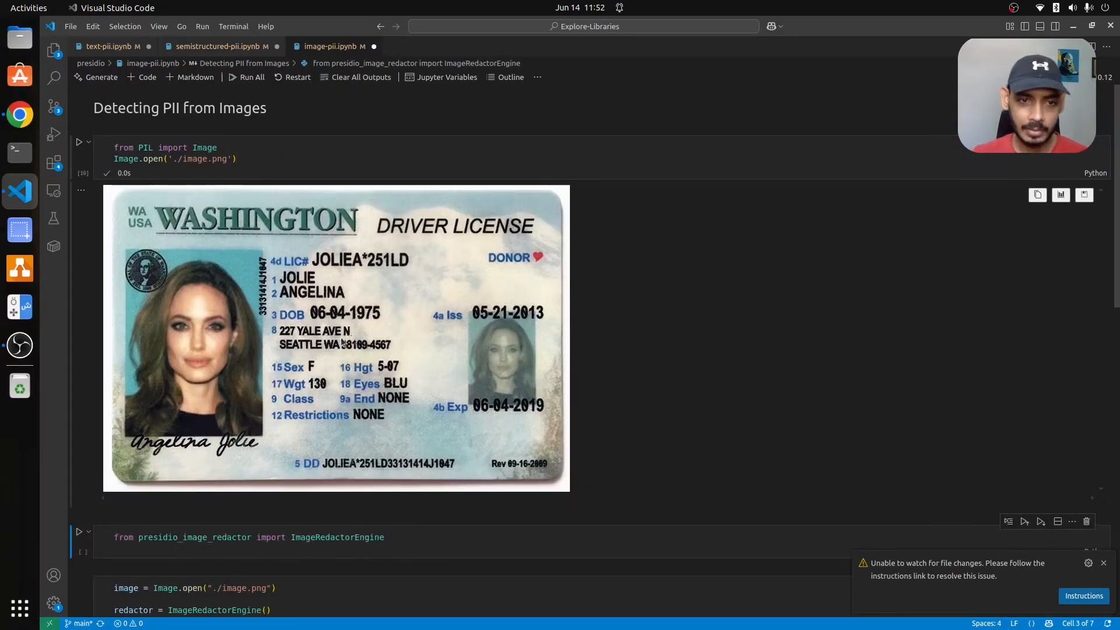
pyautogui.moveTo(426, 324)
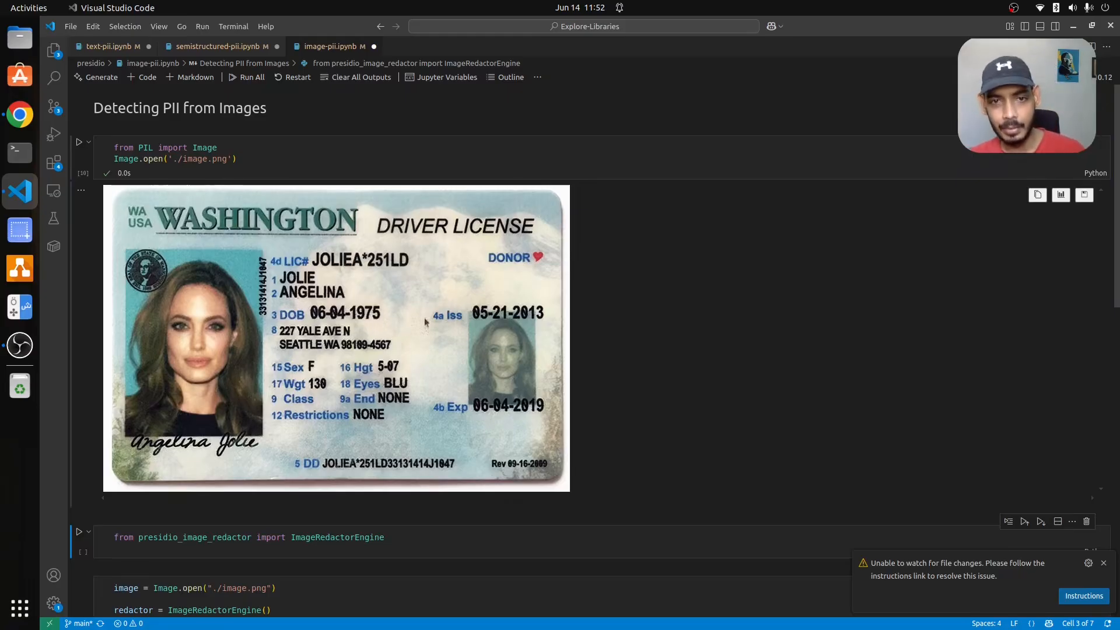
pyautogui.moveTo(337, 335)
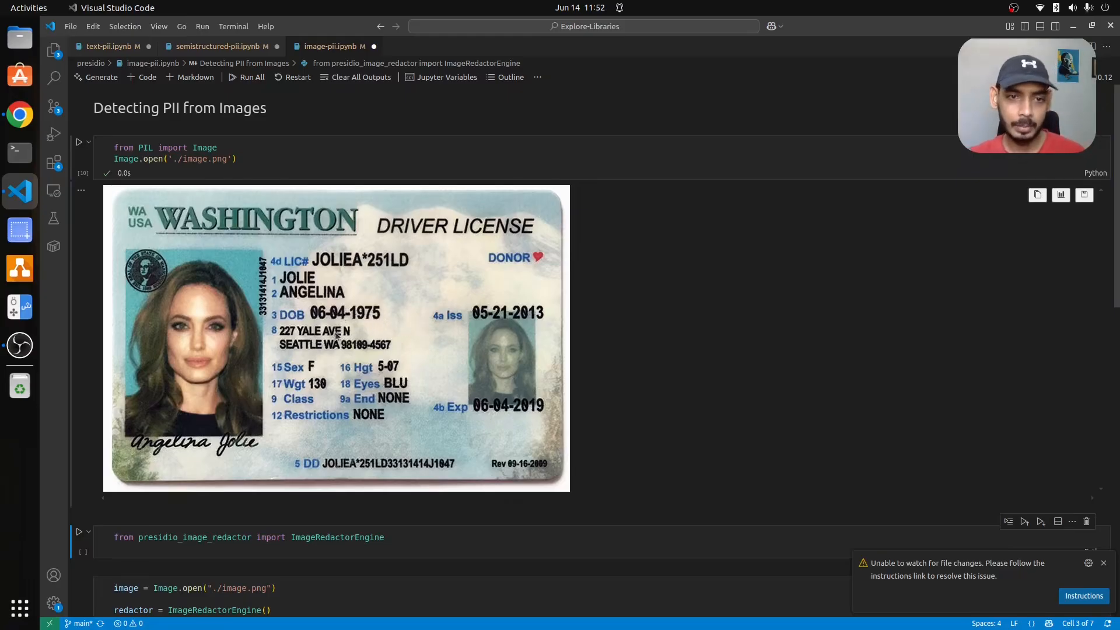
pyautogui.moveTo(304, 466)
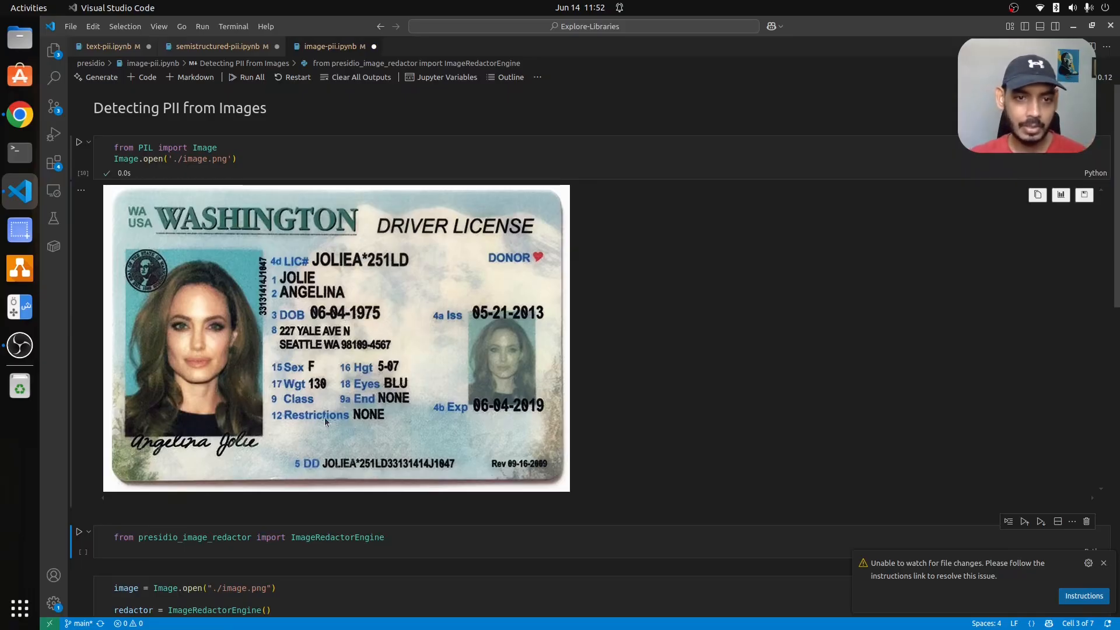
pyautogui.moveTo(378, 333)
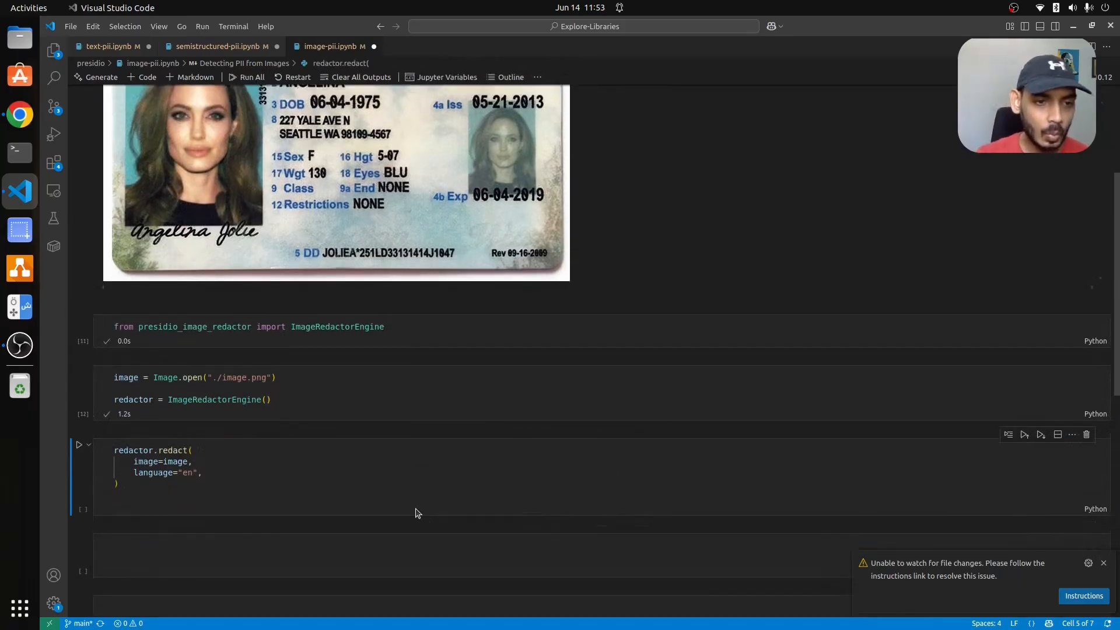
# - Insert a code cell above the redaction cell containing redactor.redact()
pyautogui.click(592, 424)
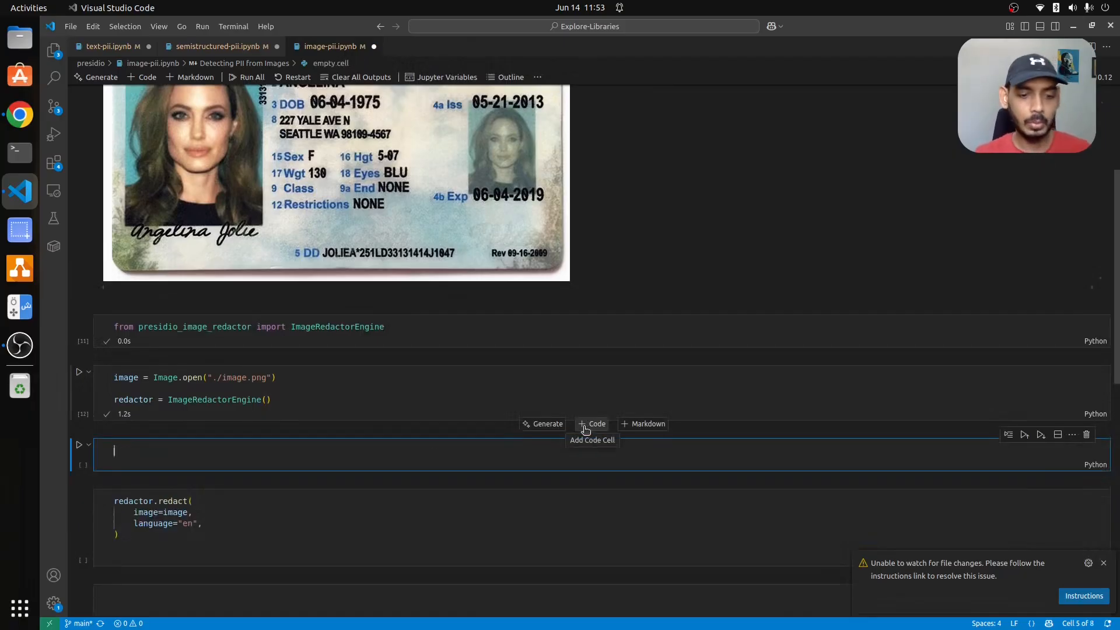
pyautogui.write('redactor.redact(')
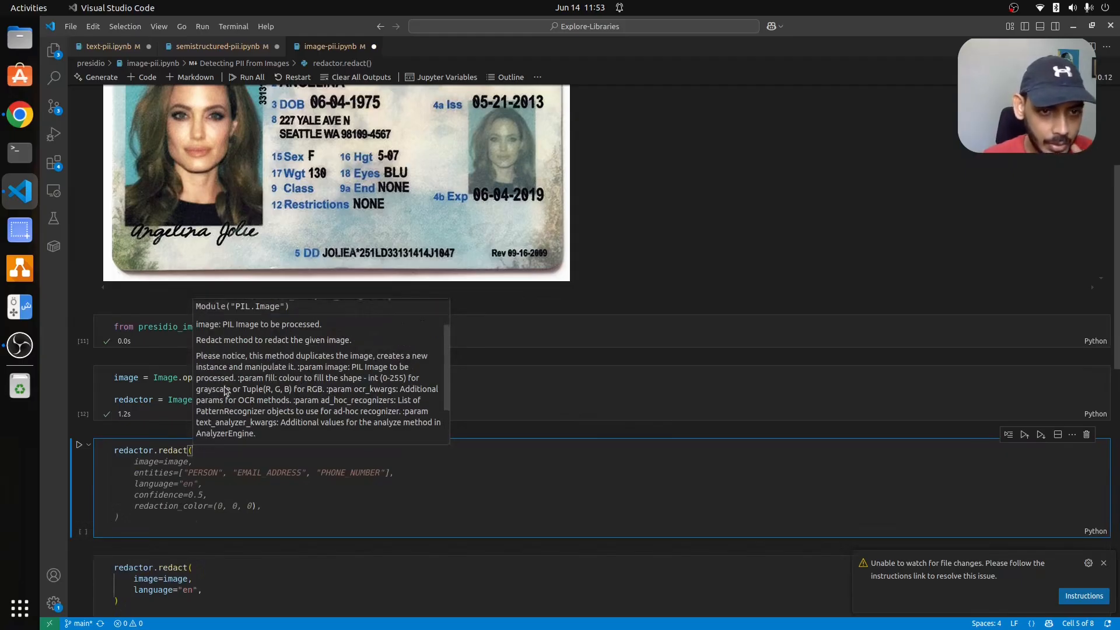
pyautogui.moveTo(294, 397)
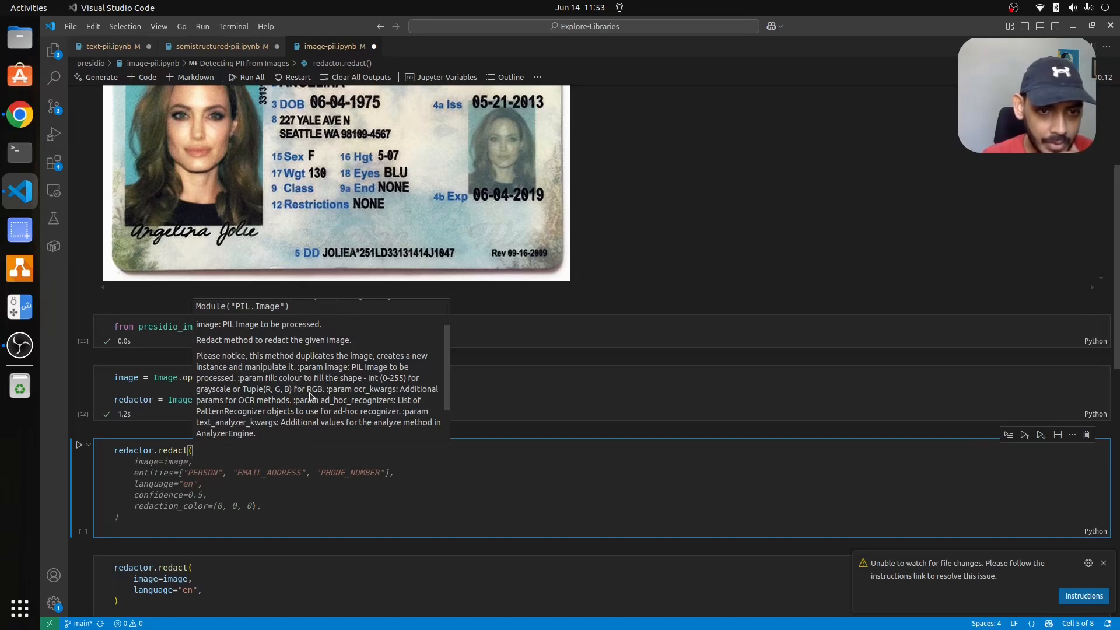
pyautogui.moveTo(393, 396)
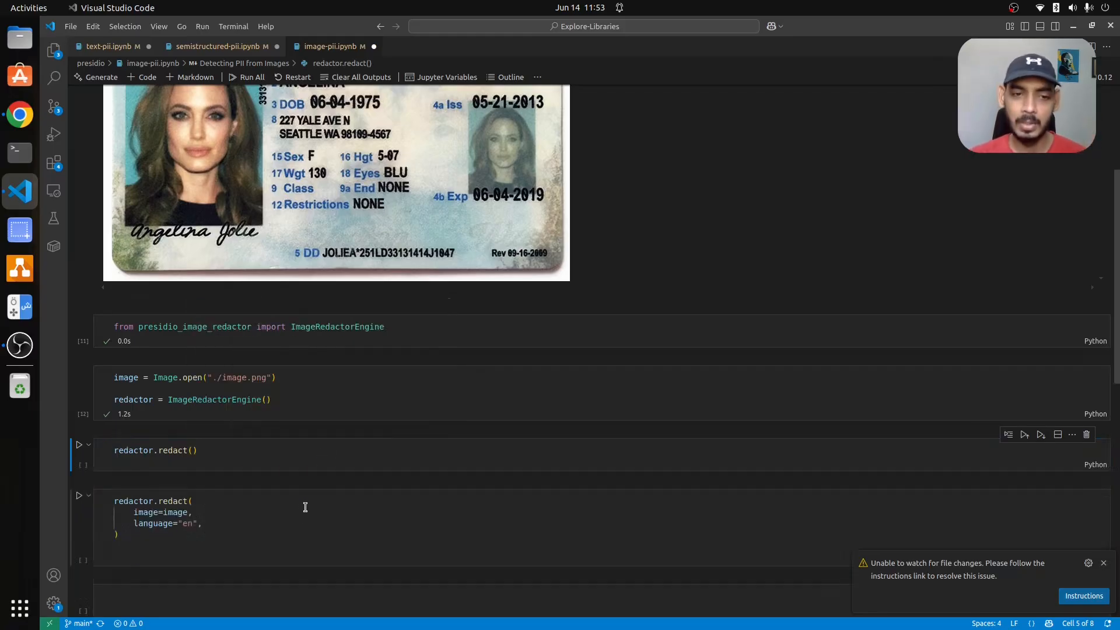
# - Comment out the bare redact call, then run redactor.redact(image=image, language="en") to black out birth date and address
pyautogui.click(198, 450)
pyautogui.write('#')
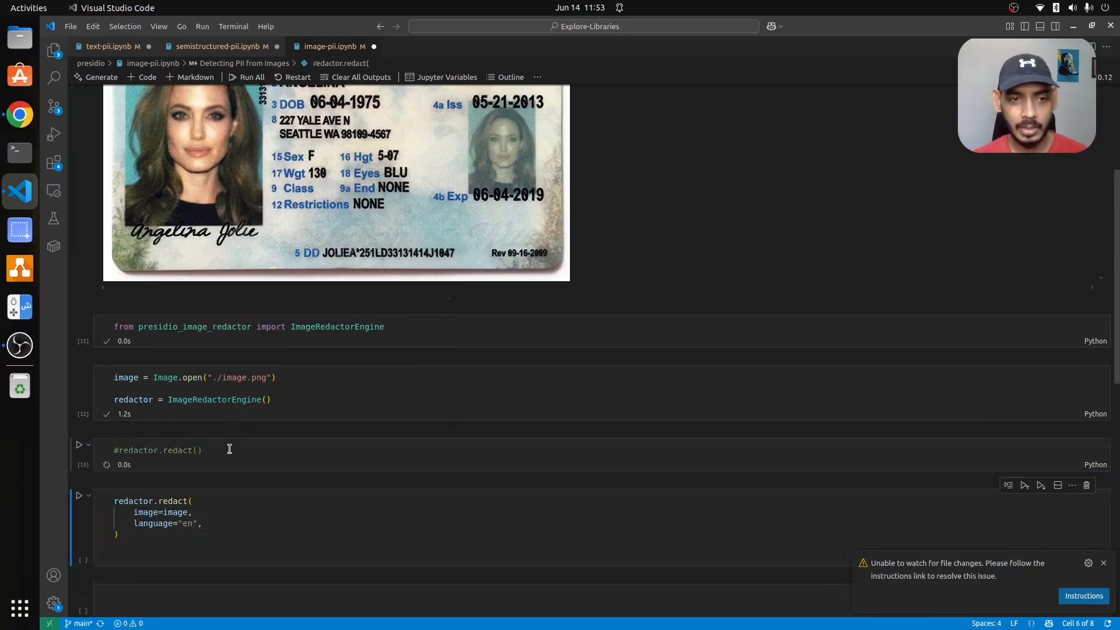
pyautogui.scroll(-3)
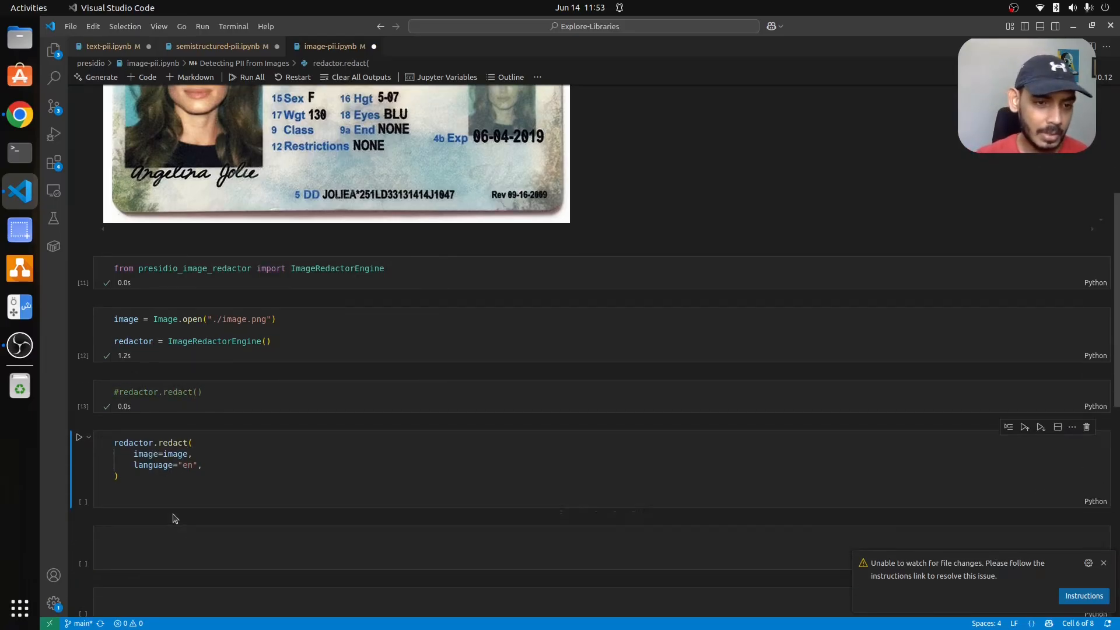
pyautogui.click(166, 483)
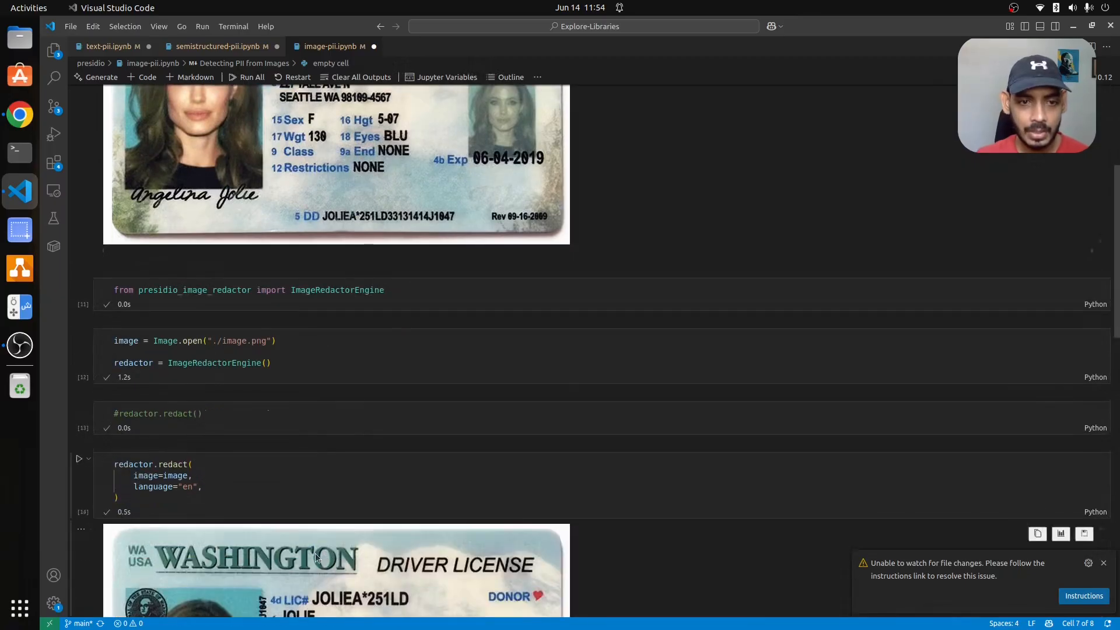
pyautogui.scroll(-3)
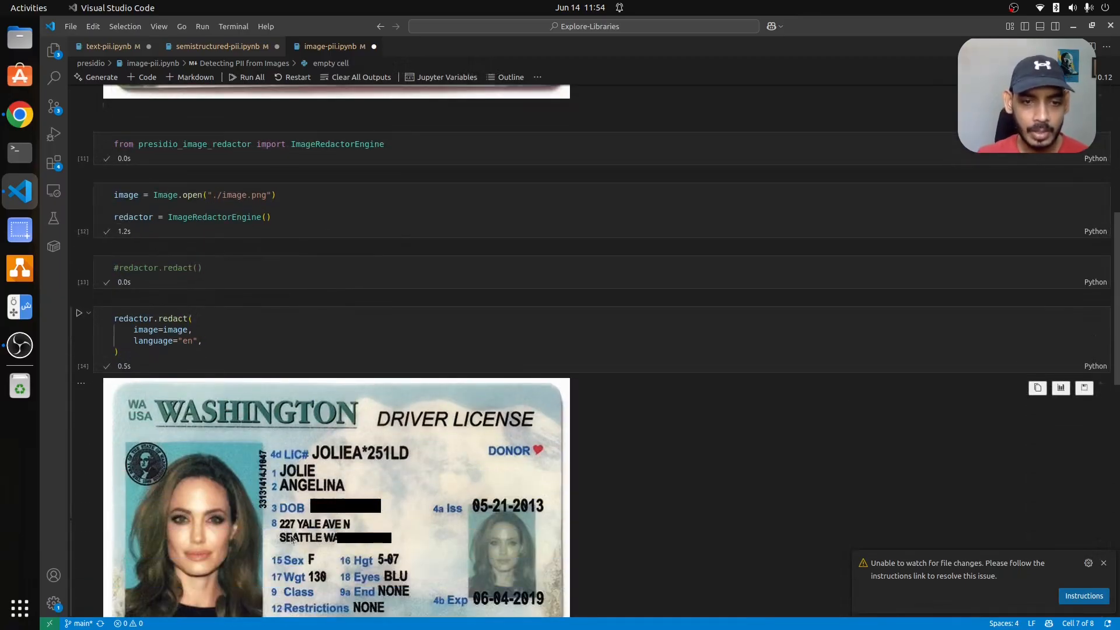
pyautogui.scroll(-3)
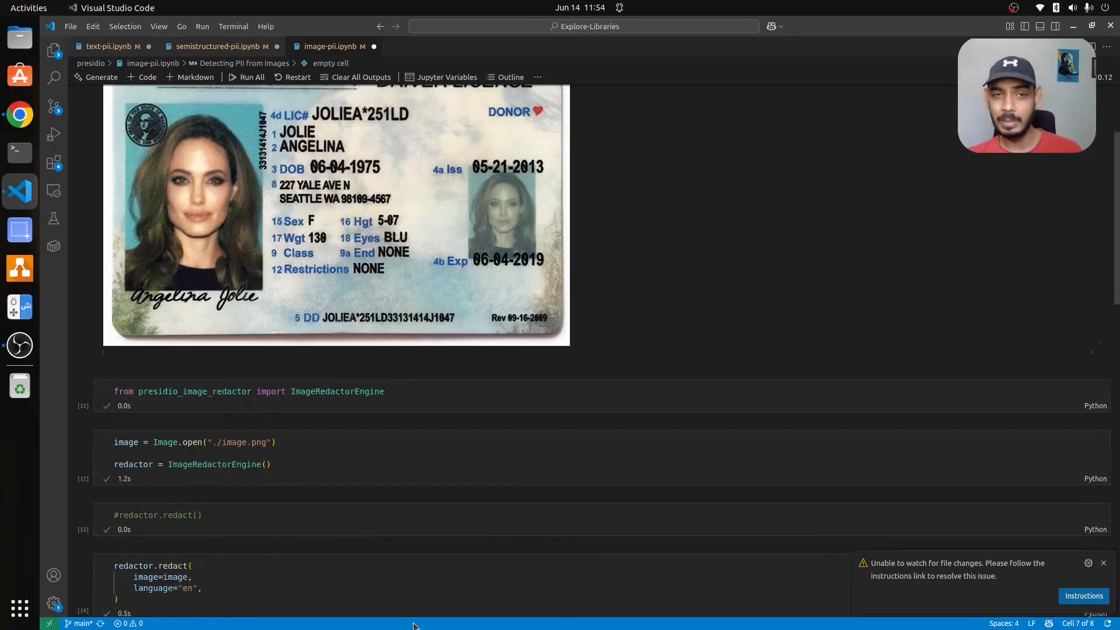
pyautogui.scroll(-3)
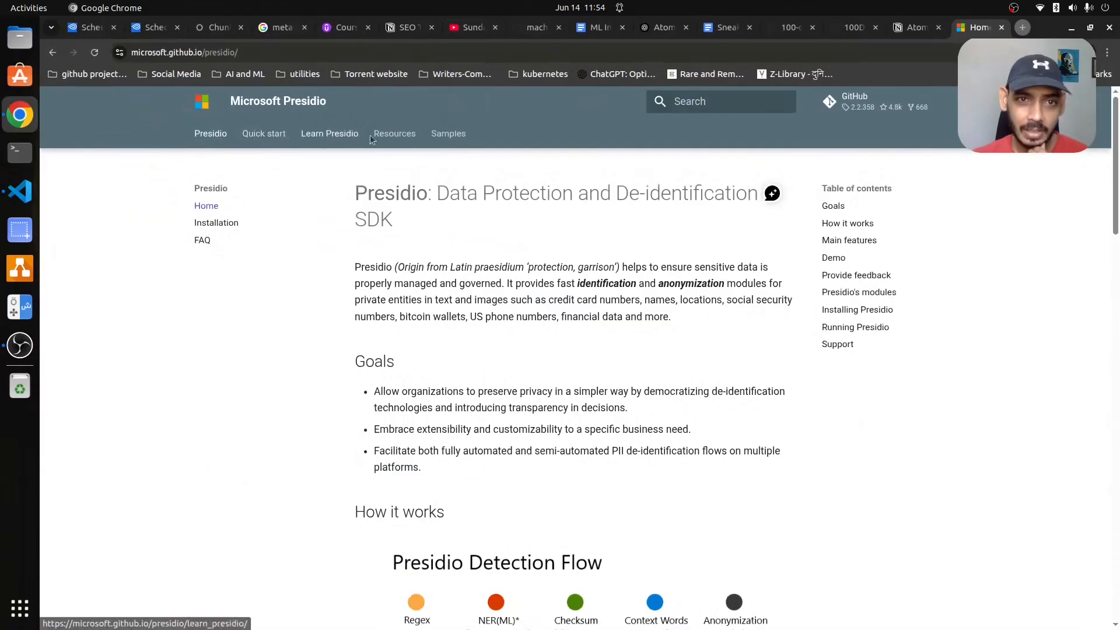
# - Go from the supported entities page to Learn Presidio and expand Image de-identification
pyautogui.click(394, 134)
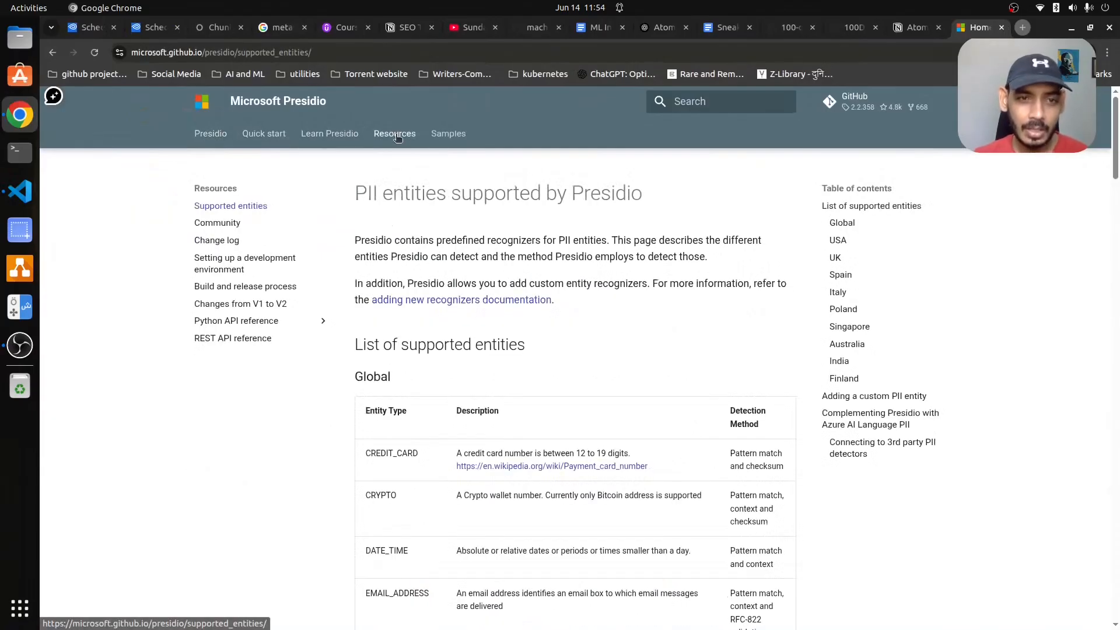
pyautogui.click(330, 134)
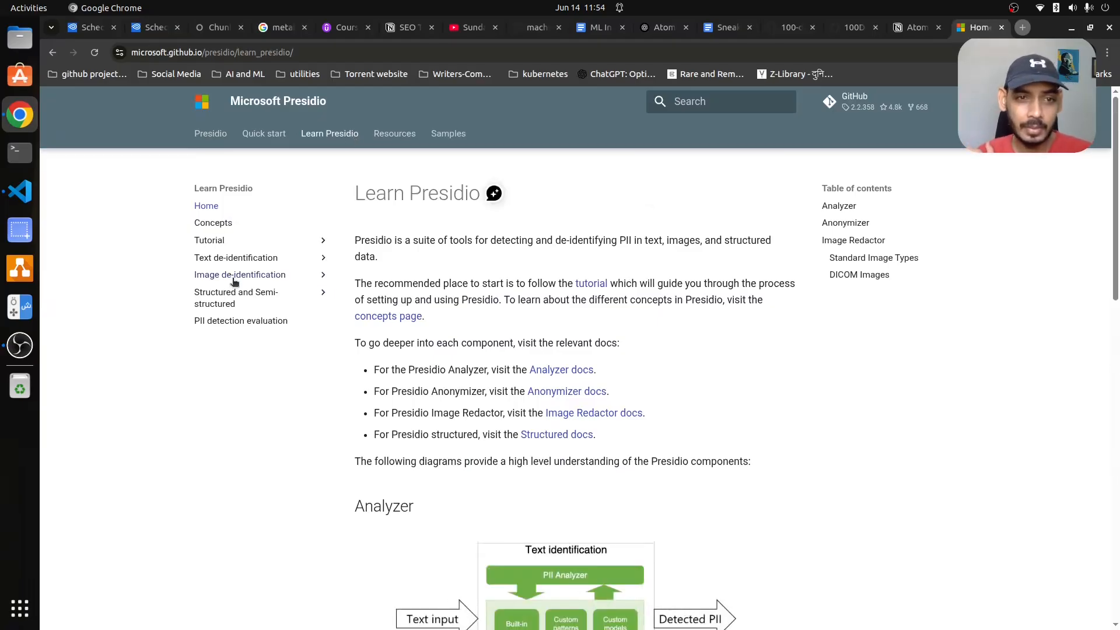
pyautogui.click(240, 274)
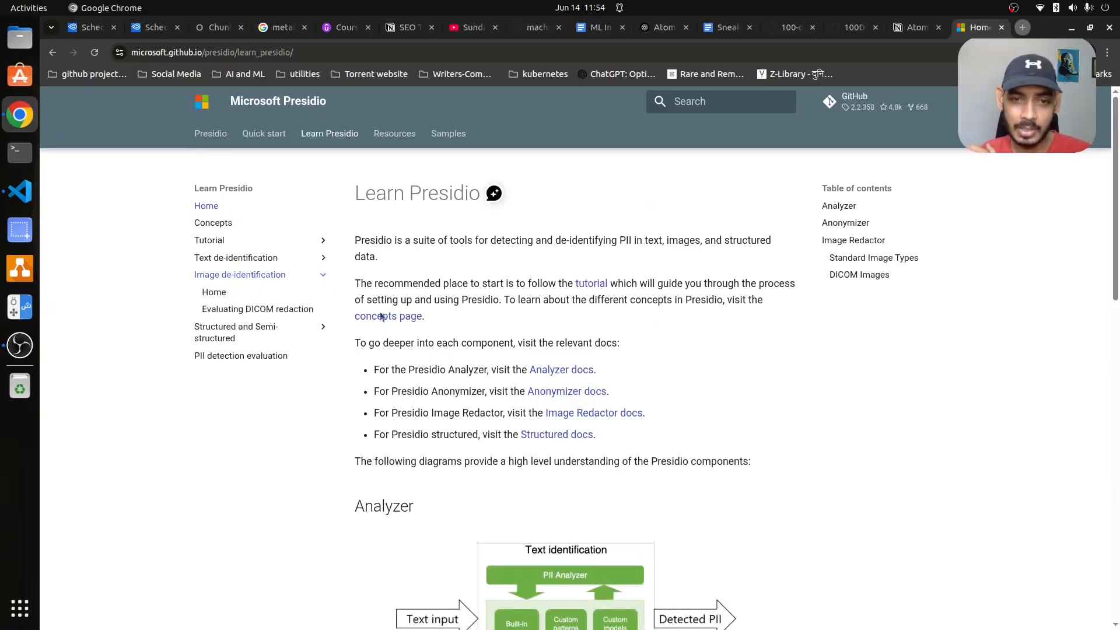
# - Scroll through the structured-data docs to More information and expand Text de-identification topics
pyautogui.scroll(-3)
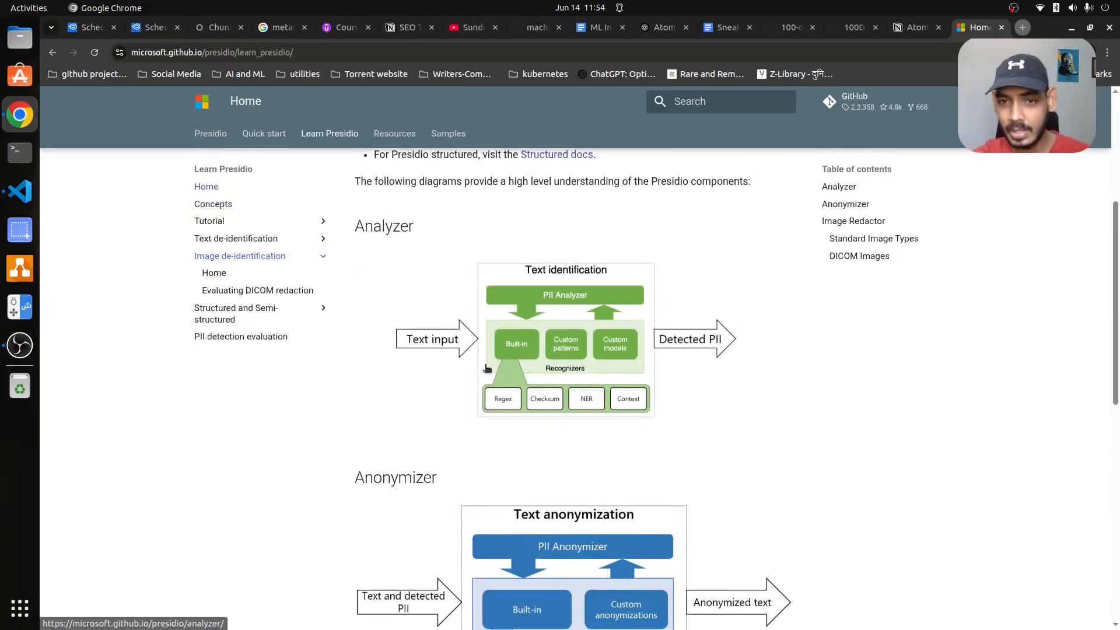
pyautogui.scroll(-3)
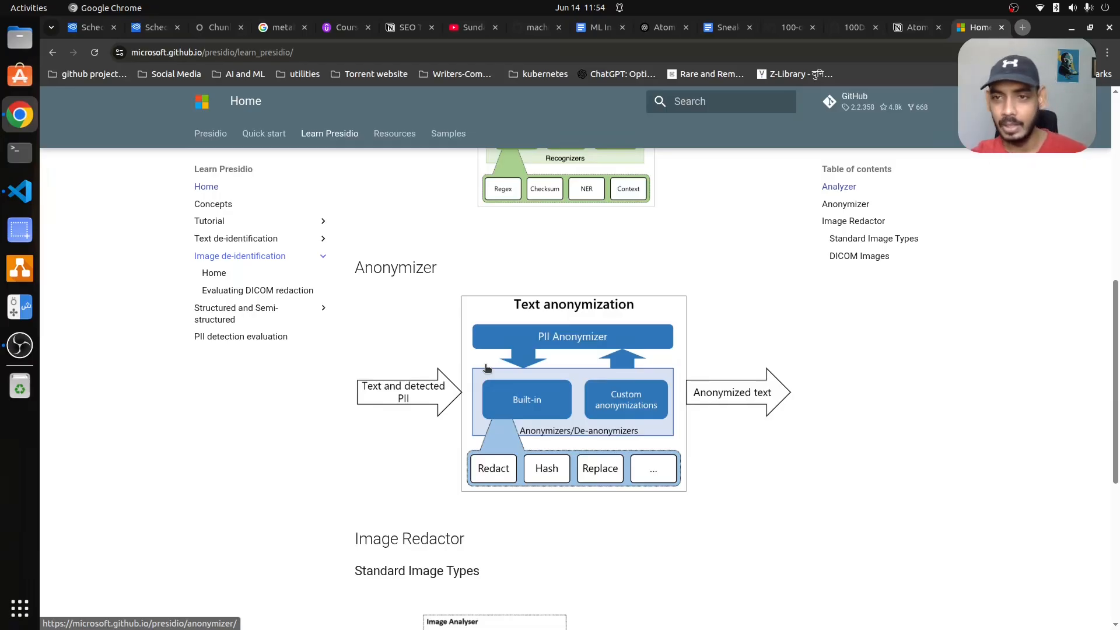
pyautogui.moveTo(495, 362)
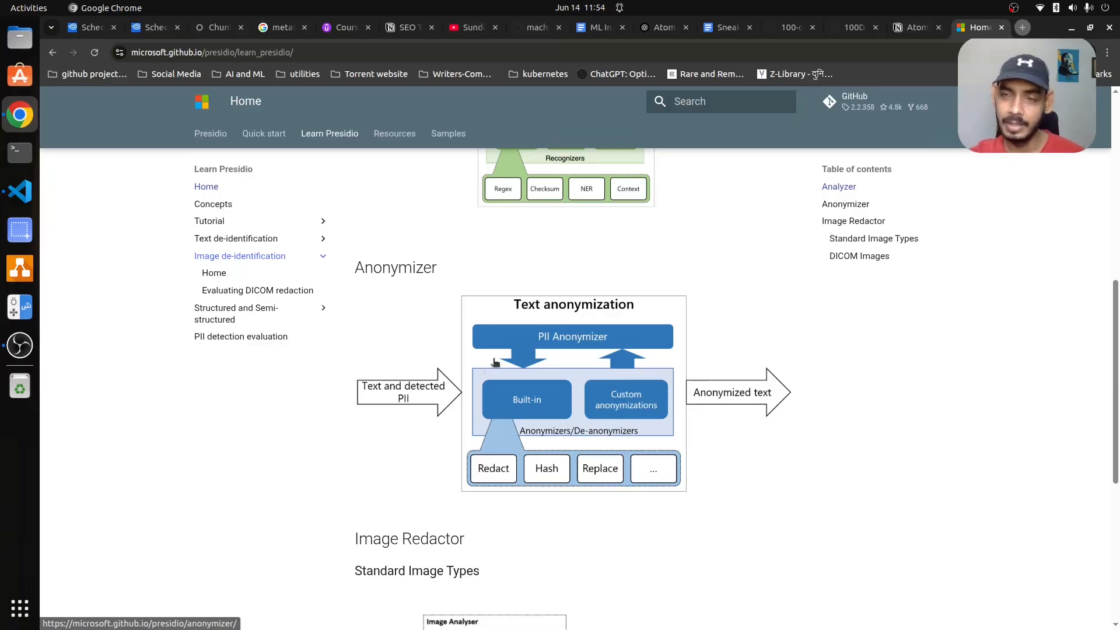
pyautogui.scroll(-3)
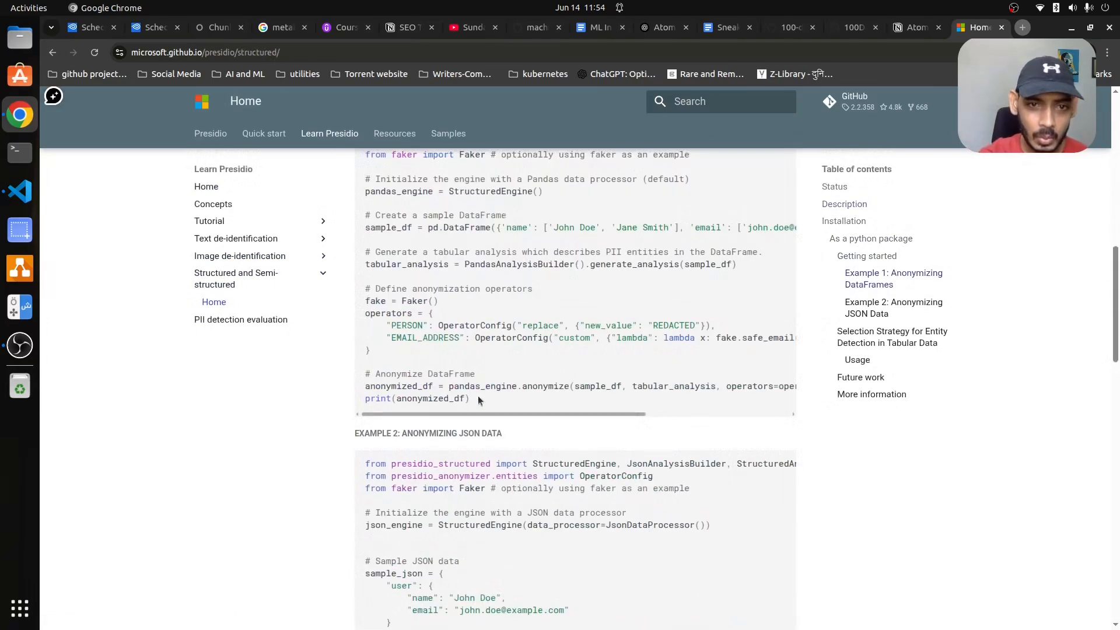
pyautogui.scroll(-3)
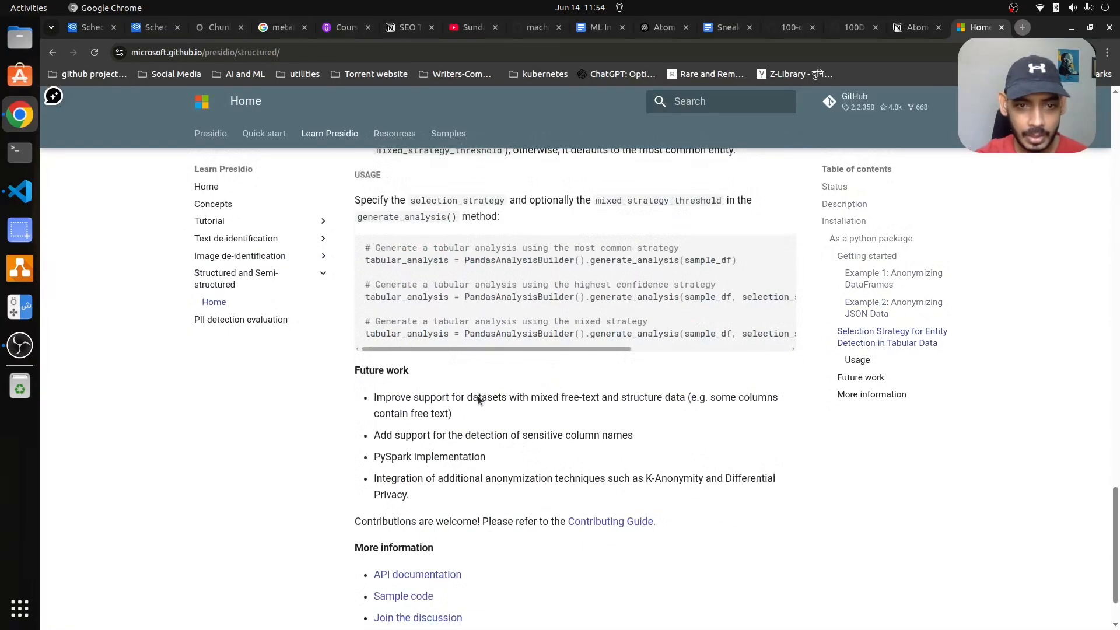
pyautogui.scroll(-3)
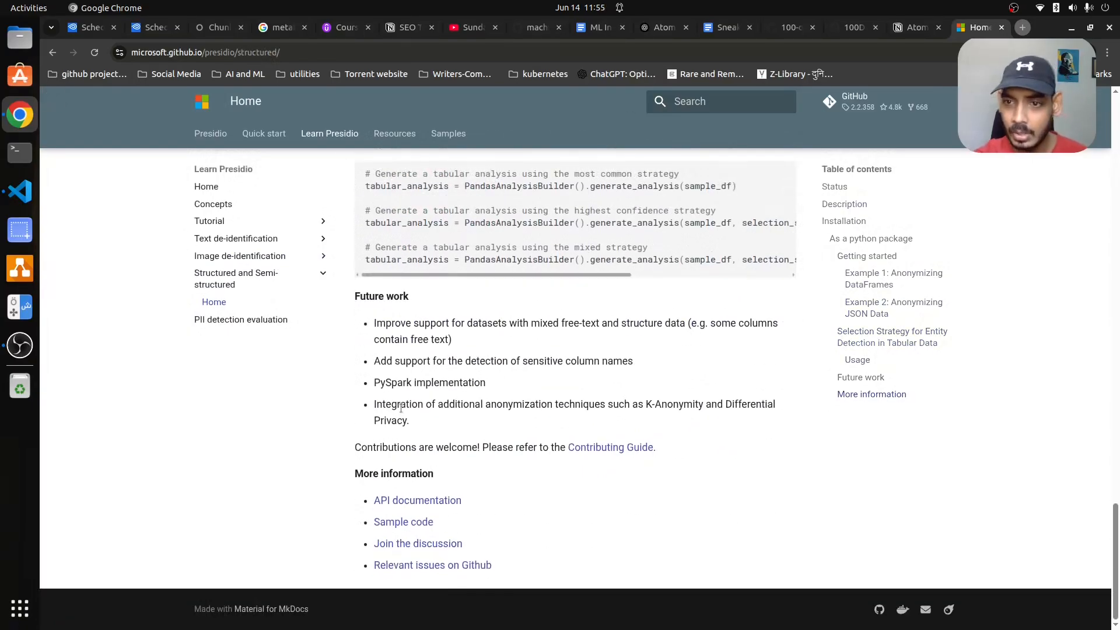
pyautogui.click(236, 238)
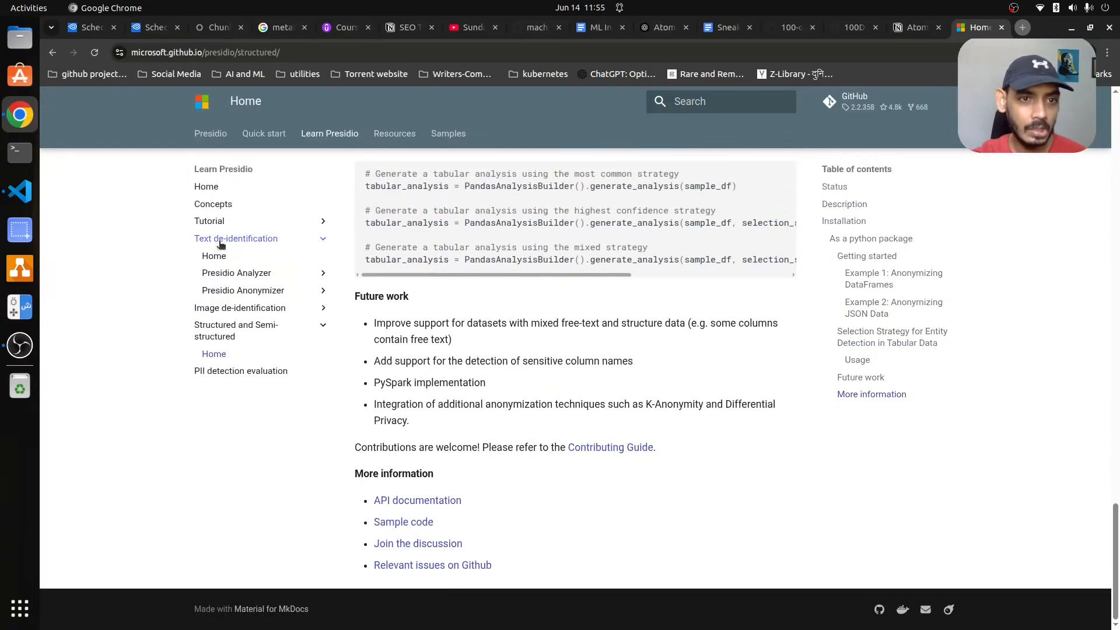
# - Read Presidio's Transformers NLP model page, select huggingface_hub, then return to the redacted-license notebook
pyautogui.click(236, 272)
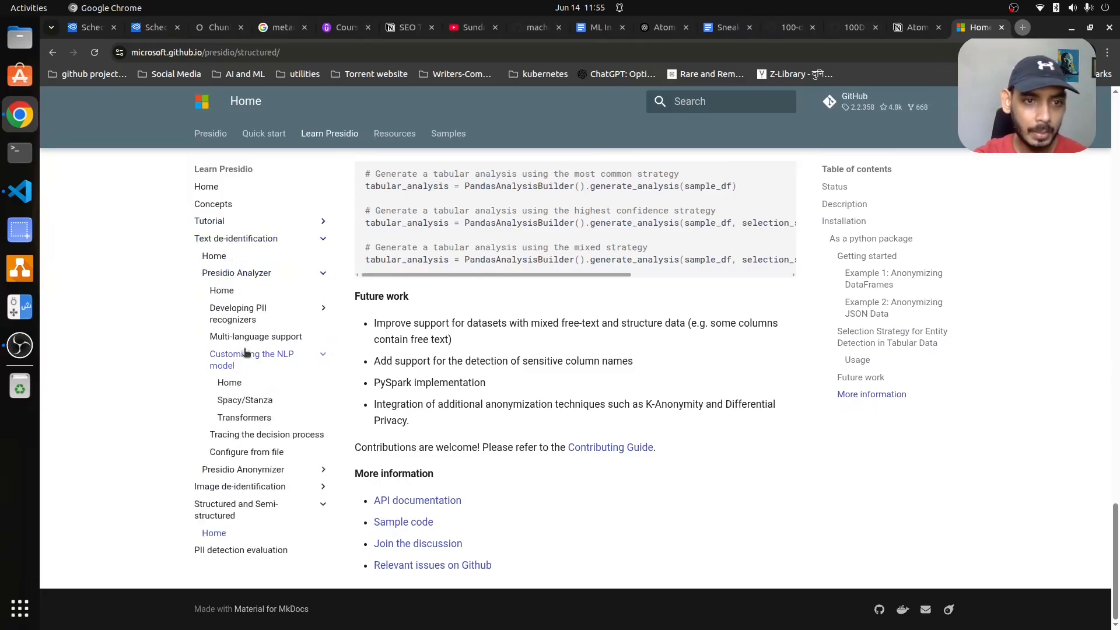
pyautogui.click(251, 359)
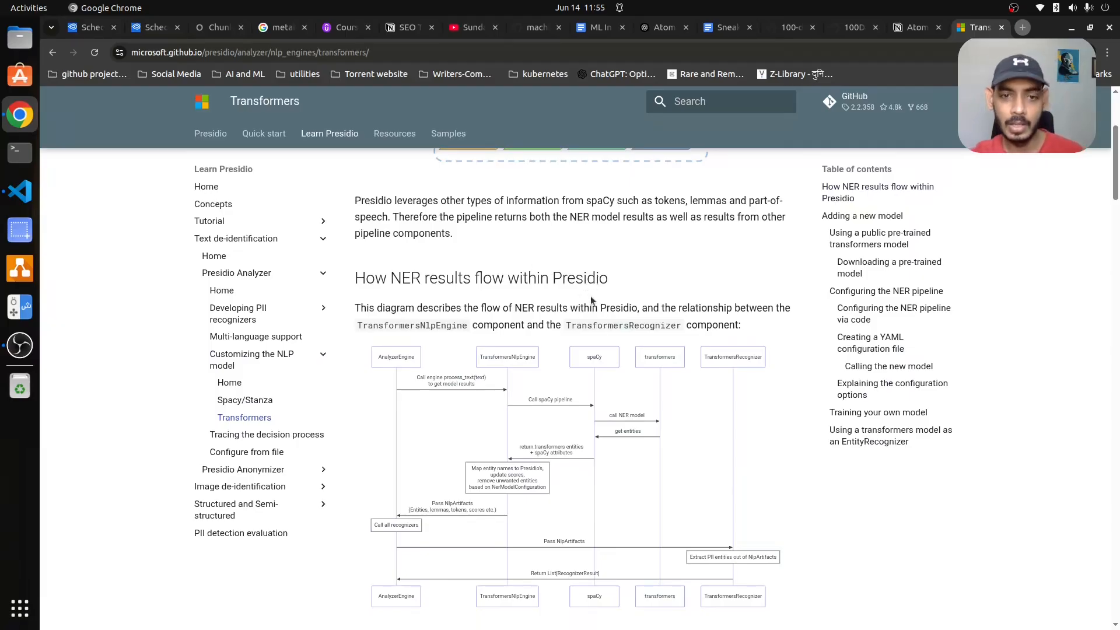
pyautogui.scroll(-3)
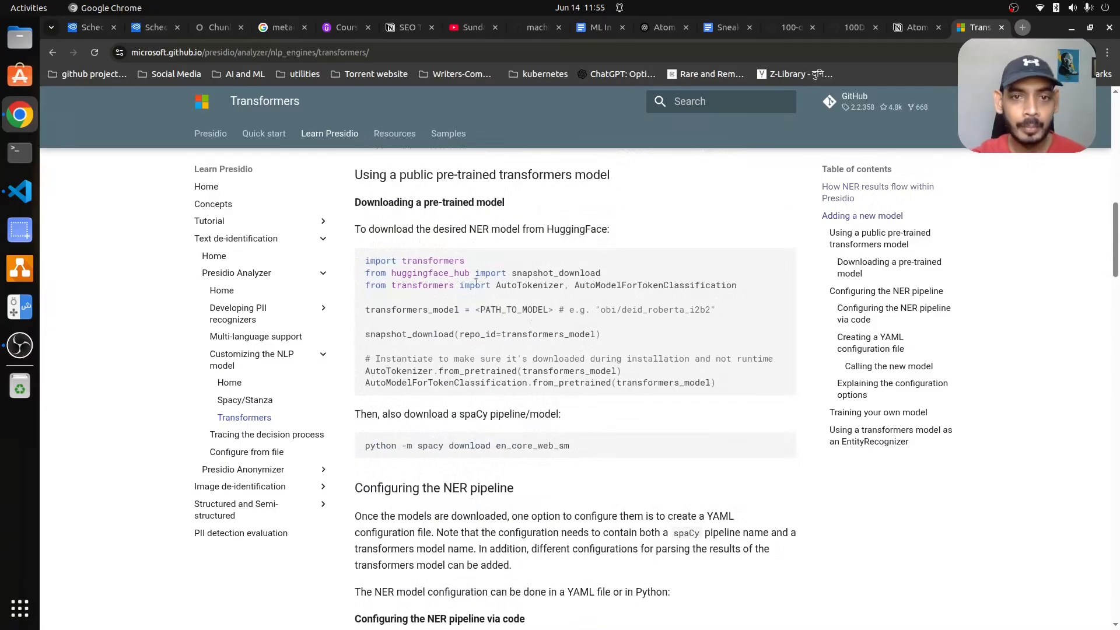
pyautogui.doubleClick(430, 273)
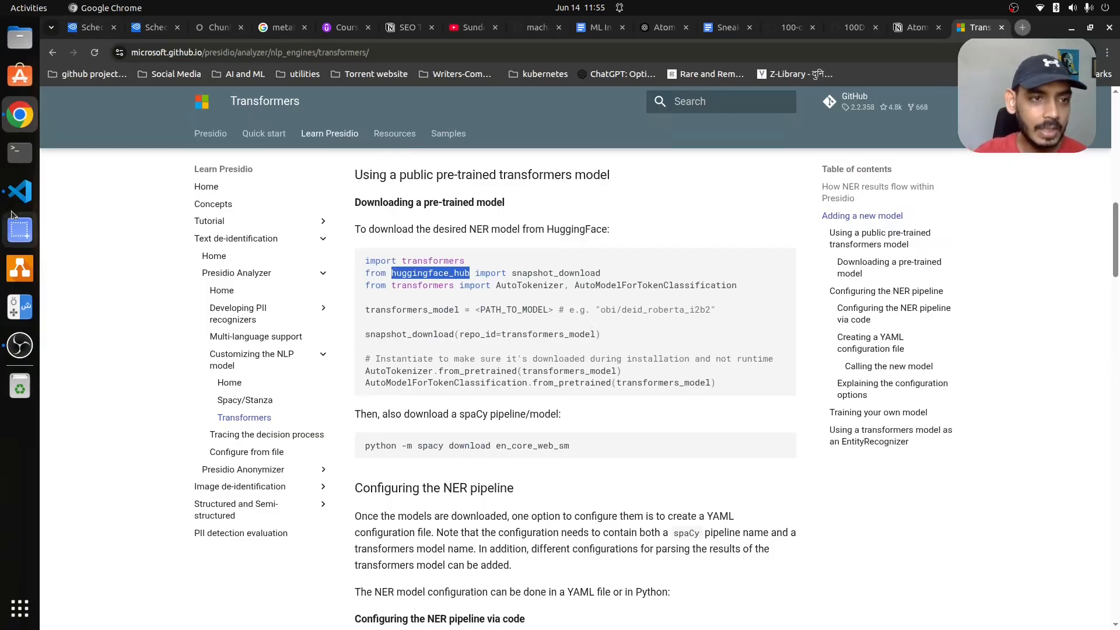
pyautogui.click(20, 191)
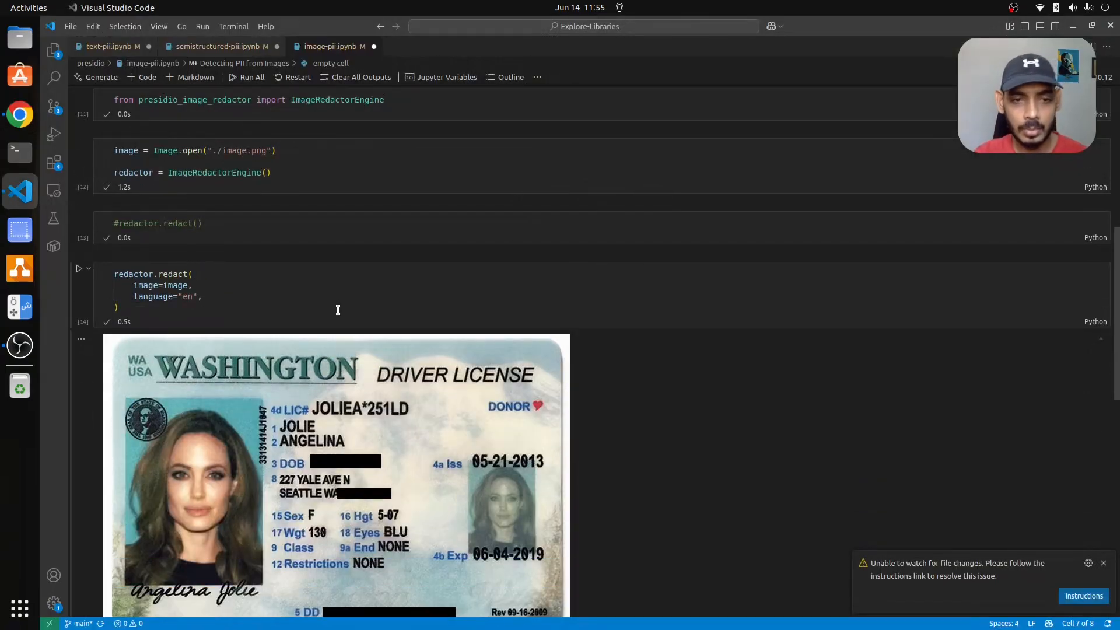